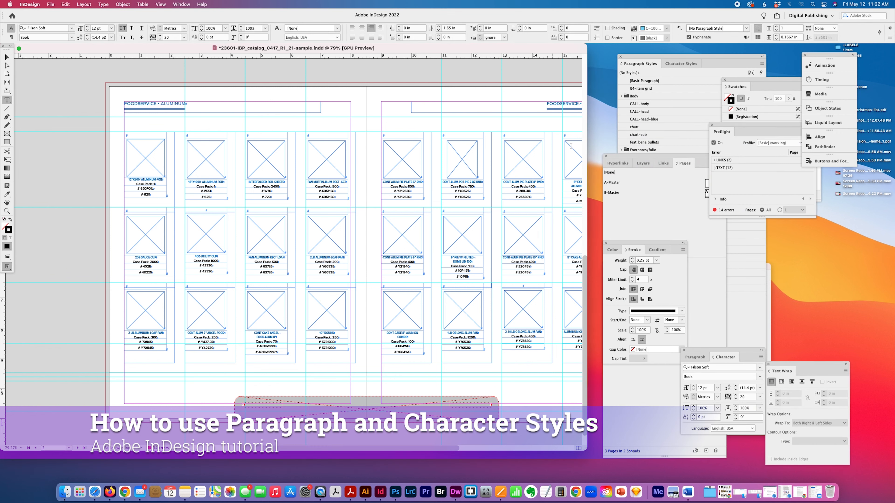
# Expand the Paragraph Styles panel so the full style list is visible.
pyautogui.click(683, 163)
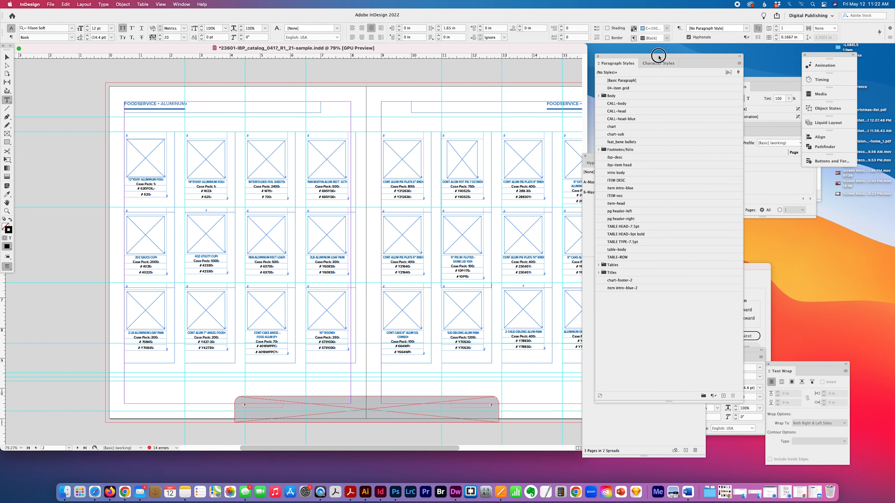
pyautogui.moveTo(602, 109)
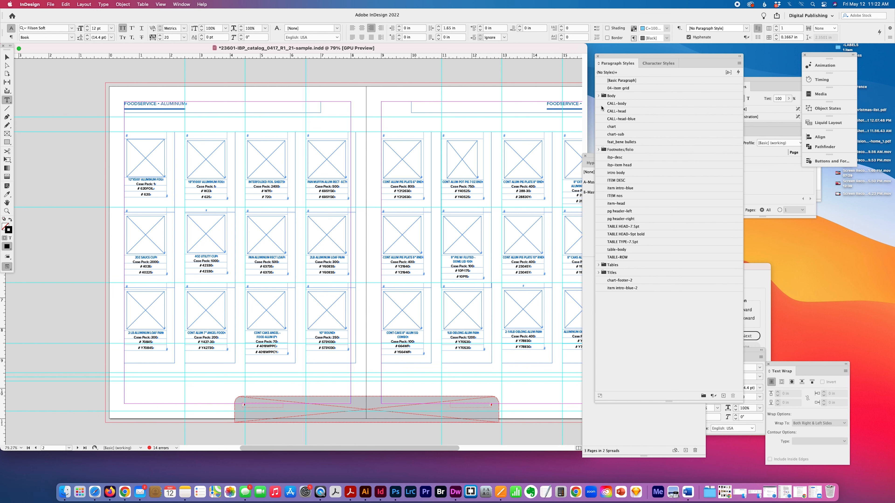
pyautogui.moveTo(599, 96)
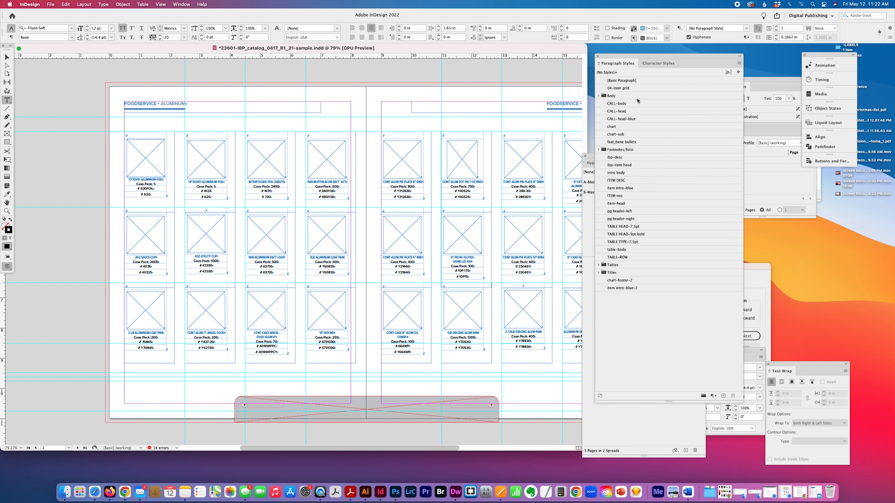
pyautogui.moveTo(657, 62)
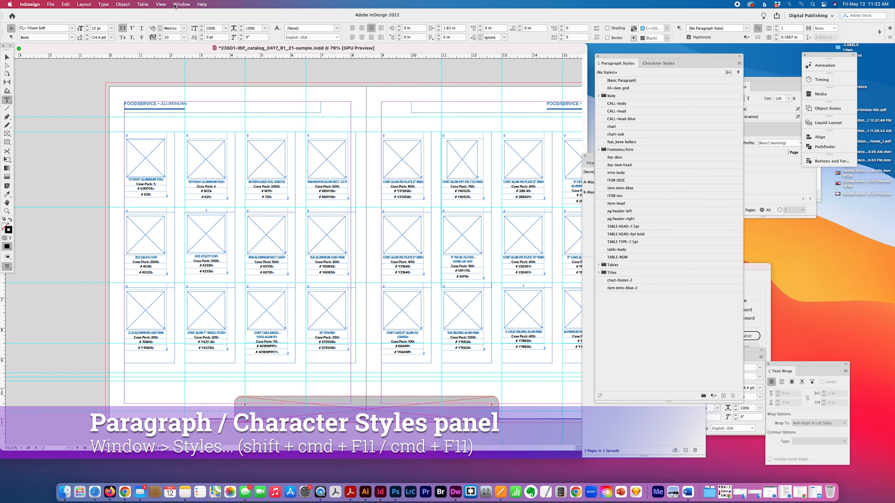
# Browse the Character Styles list, return to Paragraph Styles, and zoom in on the left page's product grid.
pyautogui.click(181, 4)
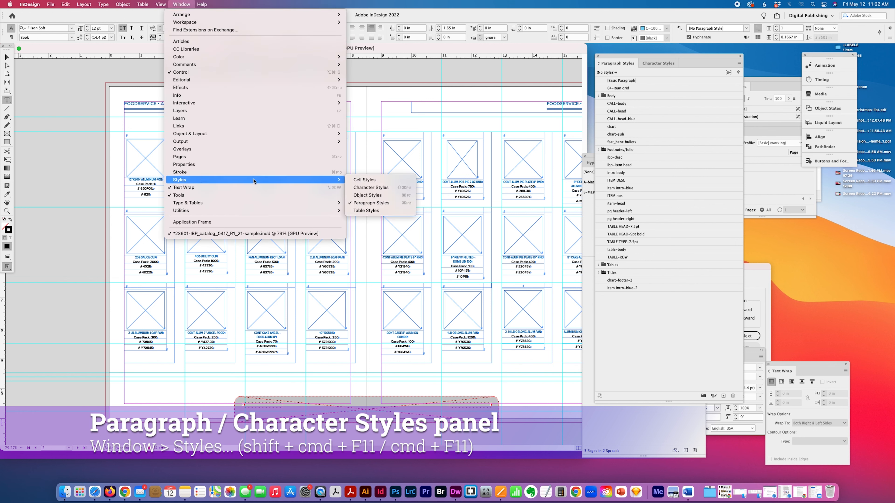
pyautogui.moveTo(372, 203)
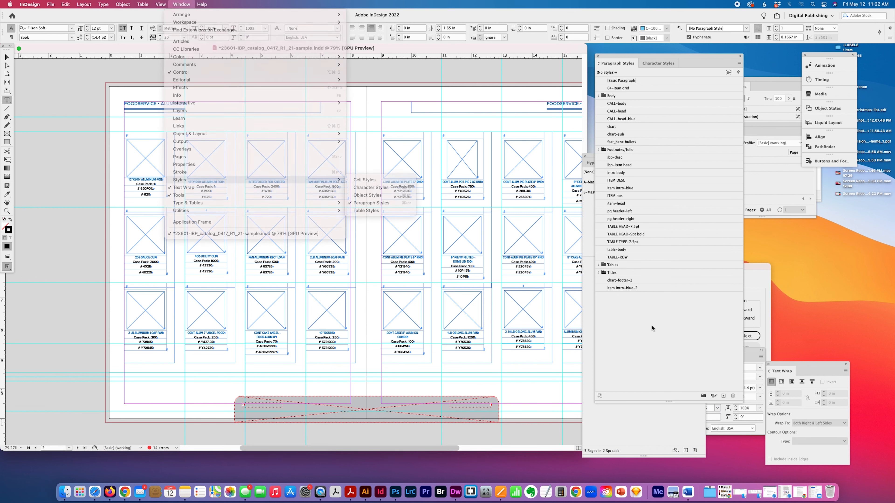
pyautogui.click(658, 63)
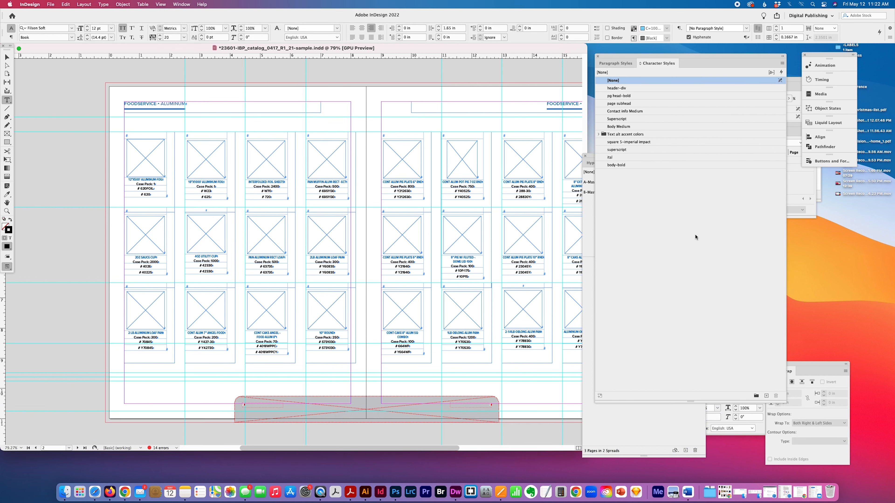
pyautogui.click(615, 63)
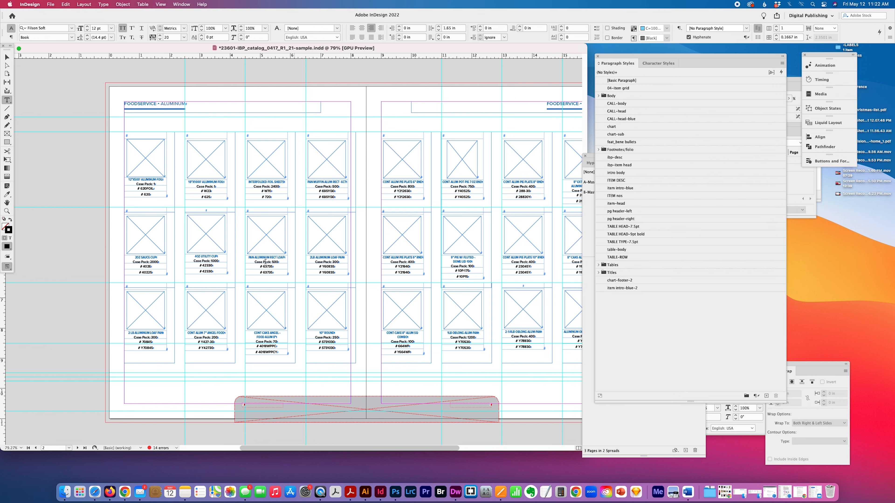
pyautogui.moveTo(507, 130)
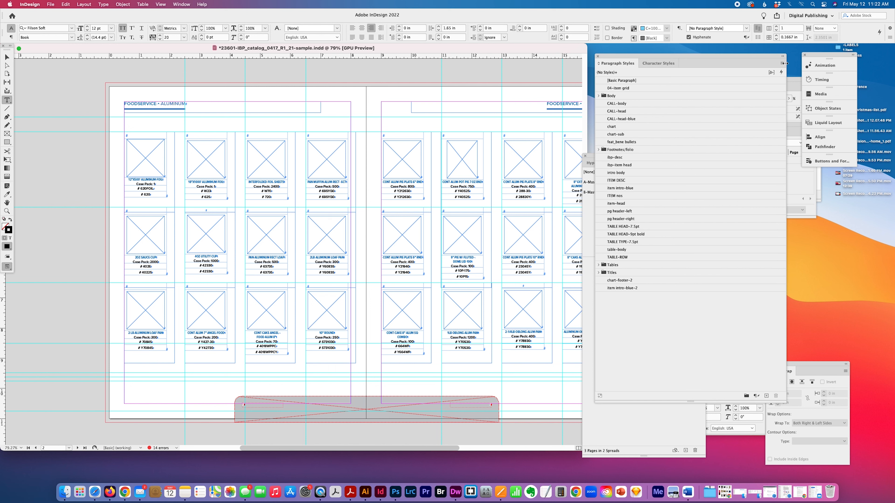
pyautogui.click(783, 63)
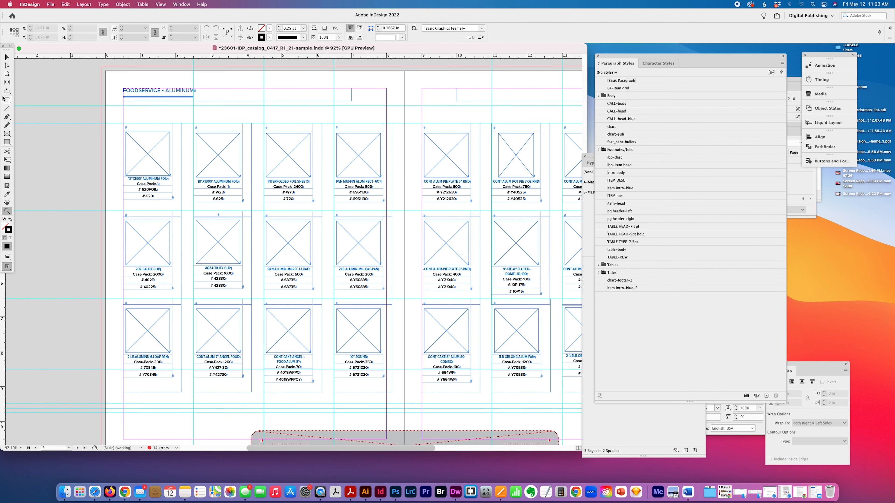
# Select the first product's header line and open the Paragraph Styles flyout menu.
pyautogui.click(8, 100)
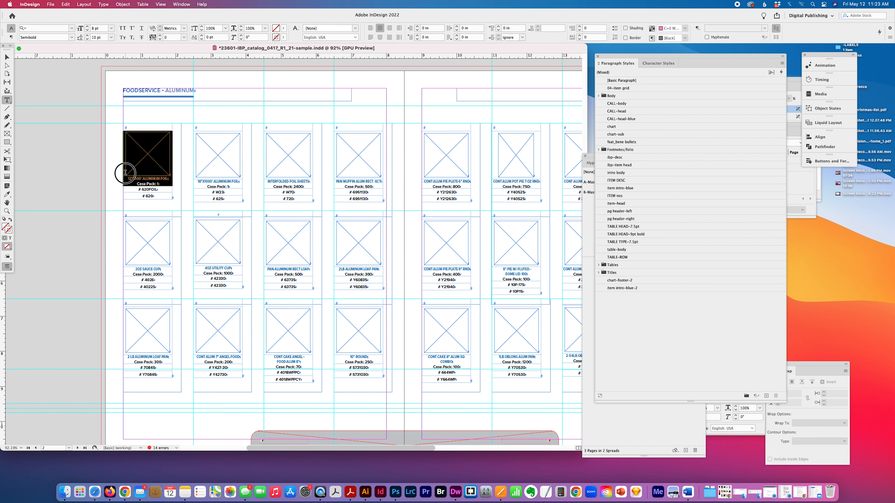
pyautogui.click(619, 165)
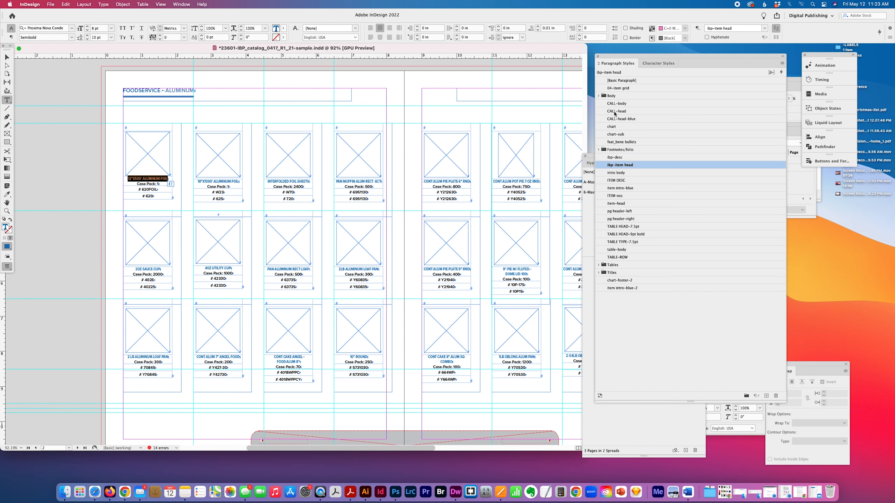
pyautogui.click(775, 67)
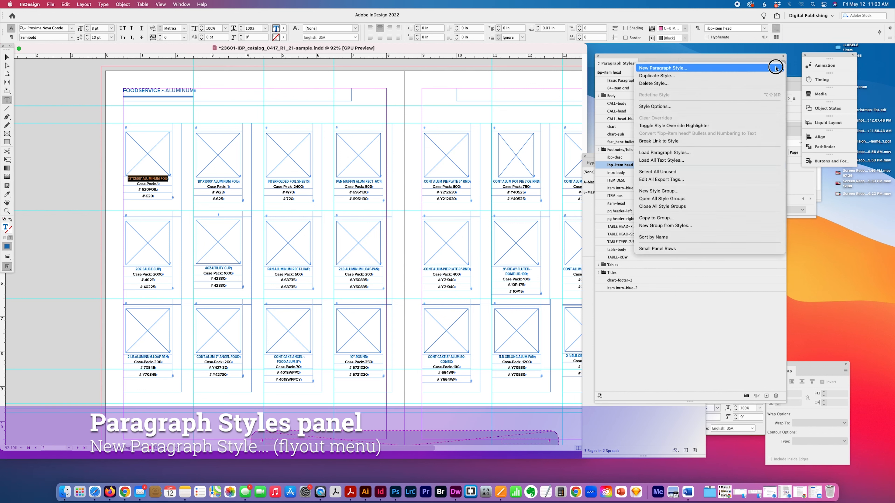
# Create a new paragraph style named 'item header' and review its character formats and Rule Above setting.
pyautogui.click(661, 68)
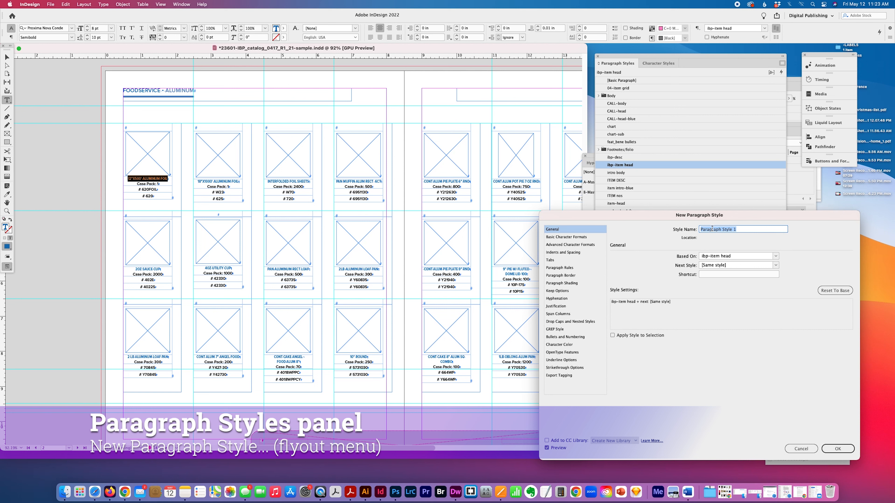
pyautogui.write('item heade')
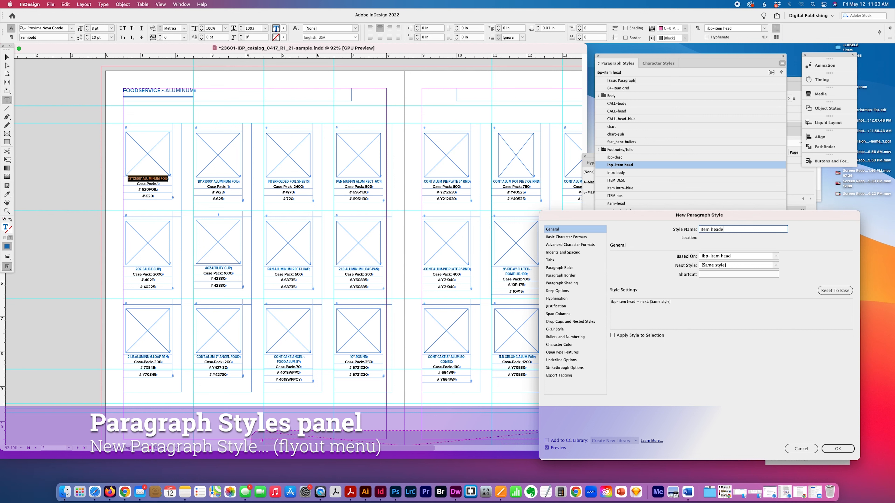
pyautogui.write('r')
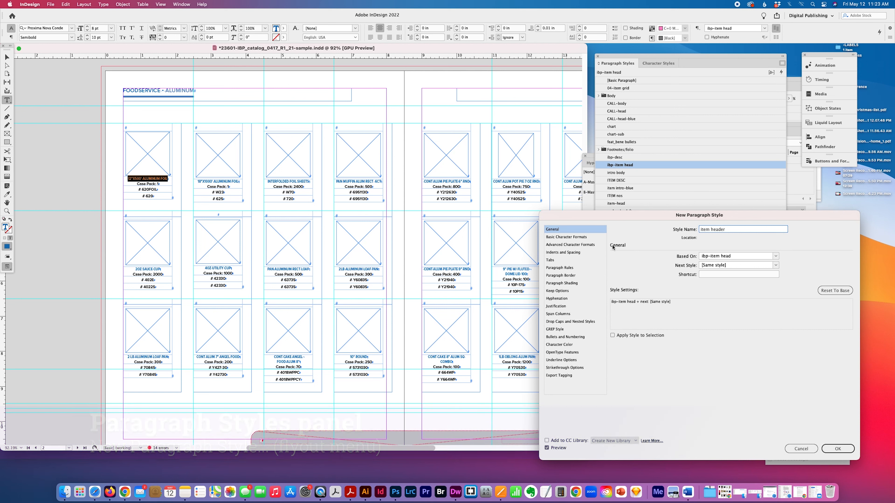
pyautogui.click(565, 236)
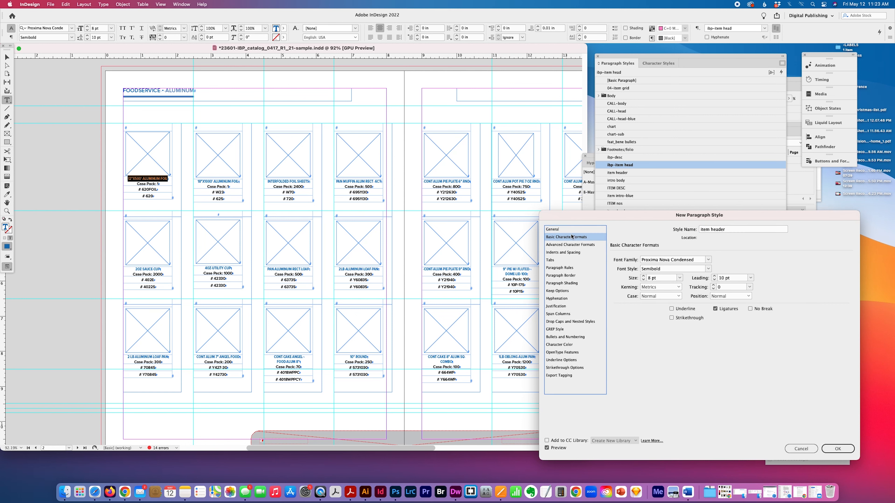
pyautogui.click(570, 245)
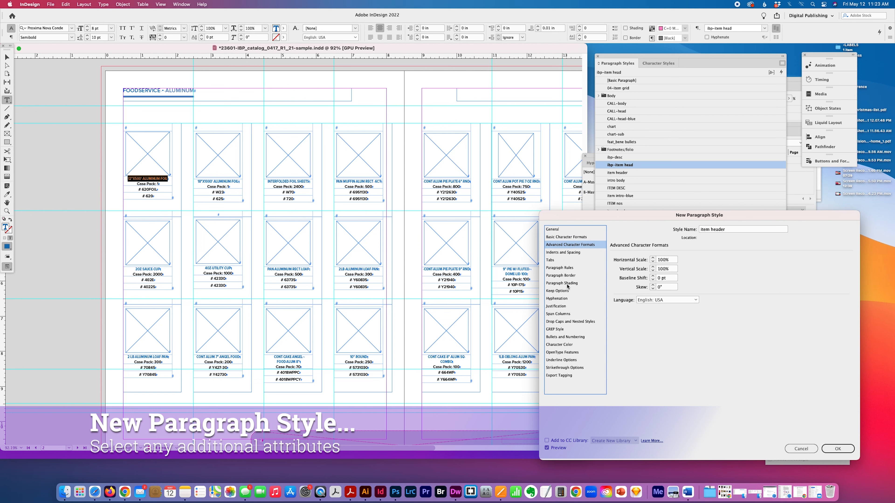
pyautogui.click(559, 268)
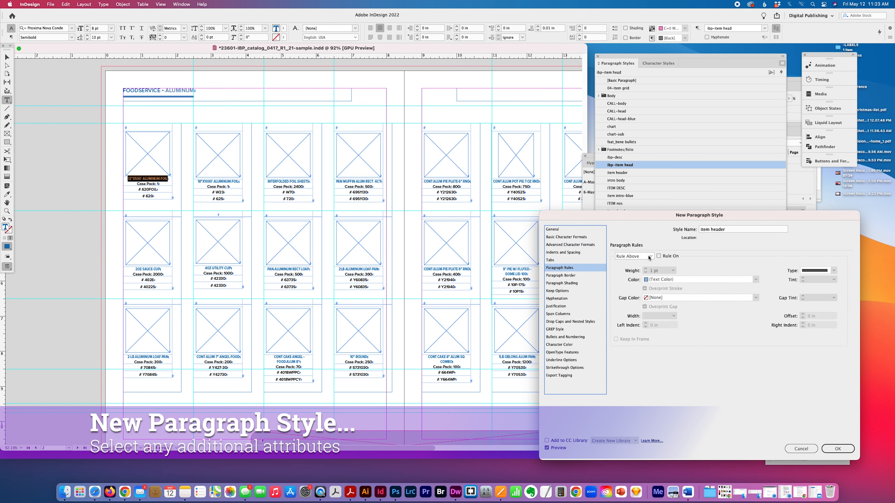
pyautogui.click(633, 256)
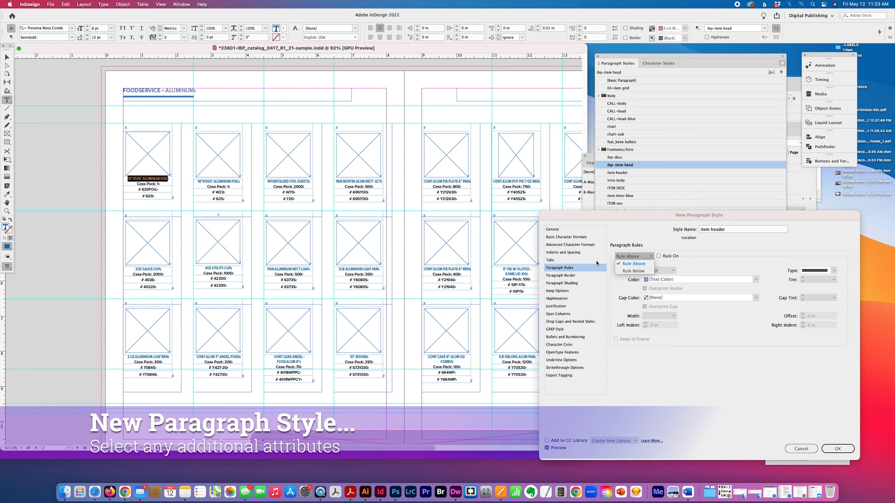
pyautogui.click(630, 264)
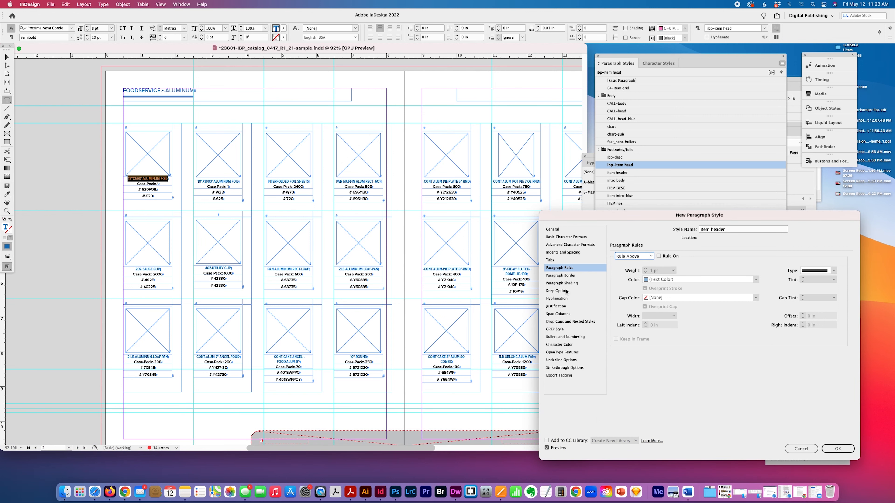
pyautogui.moveTo(558, 266)
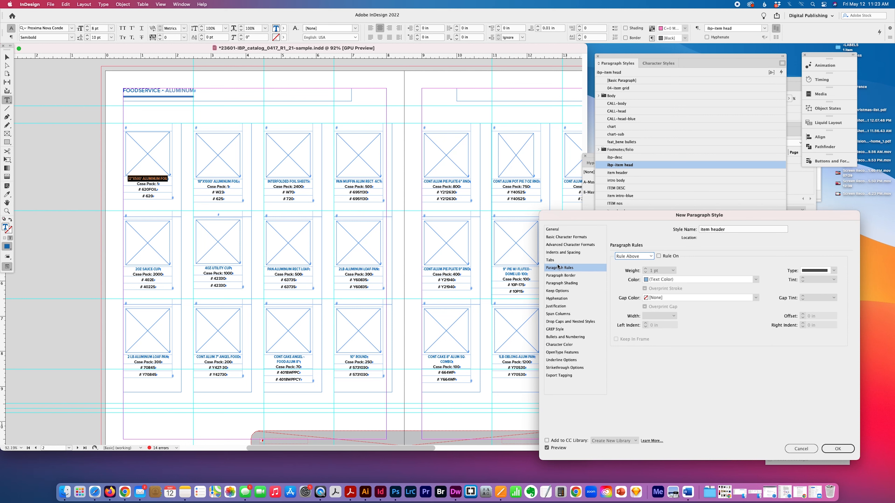
# Set the style's Left Indent to 0.0625 in under Indents and Spacing.
pyautogui.click(561, 252)
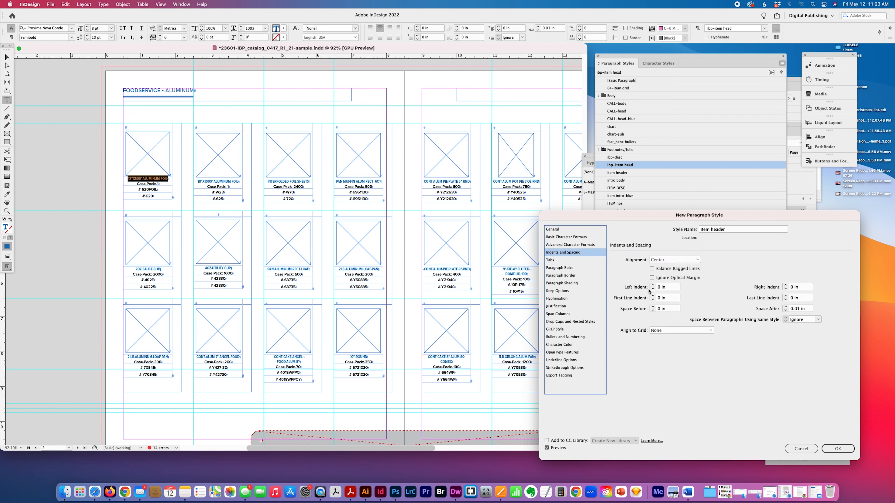
pyautogui.tripleClick(666, 286)
pyautogui.write('0.0625')
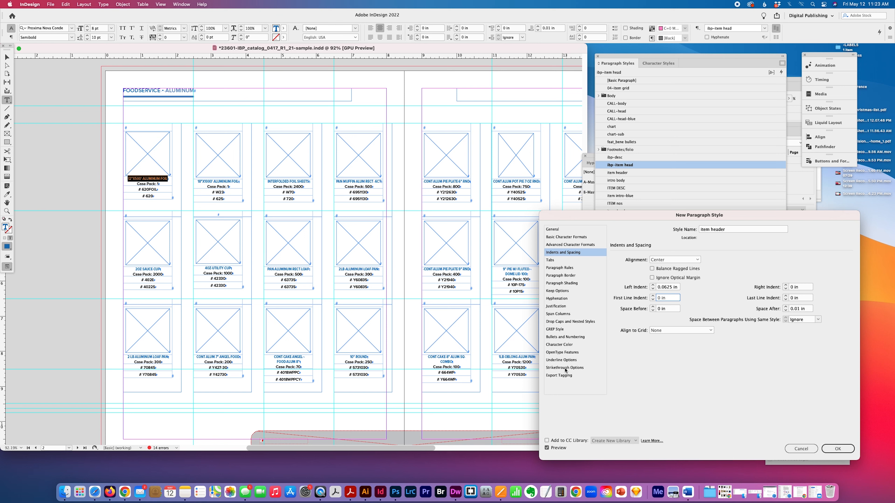
pyautogui.moveTo(777, 411)
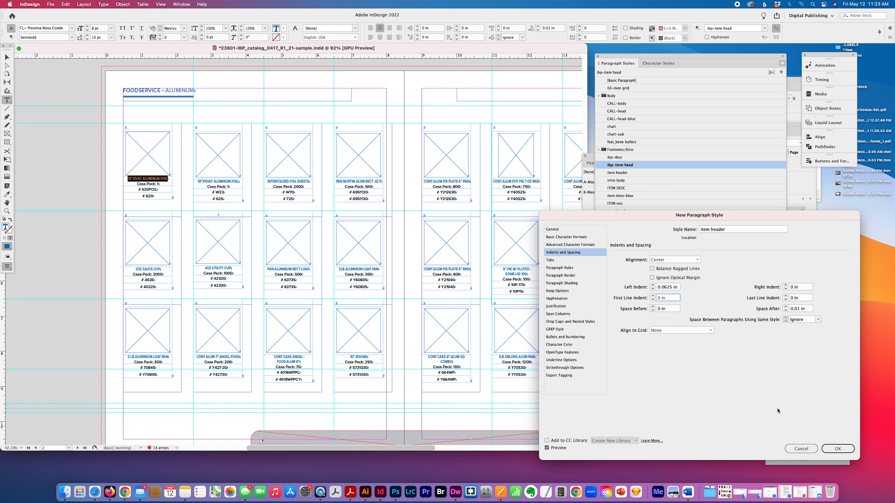
# Confirm the new style, apply 'item header' to the first product title, and show the Character Styles list.
pyautogui.click(837, 448)
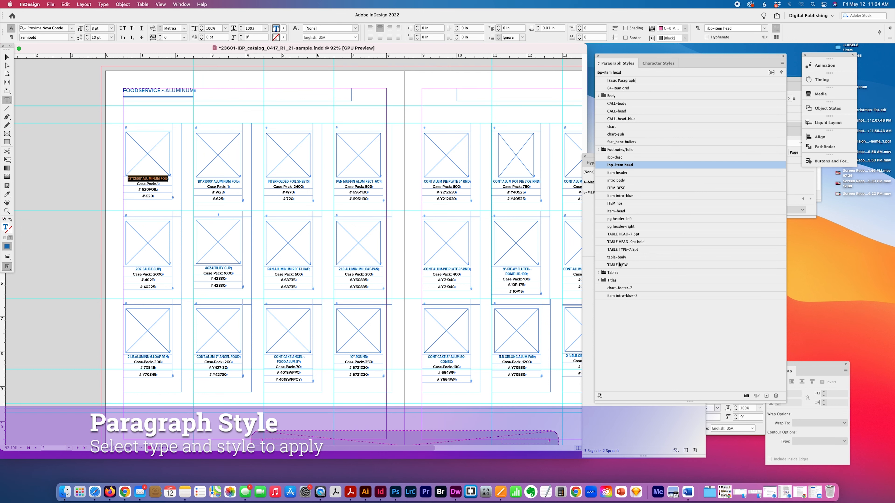
pyautogui.moveTo(633, 175)
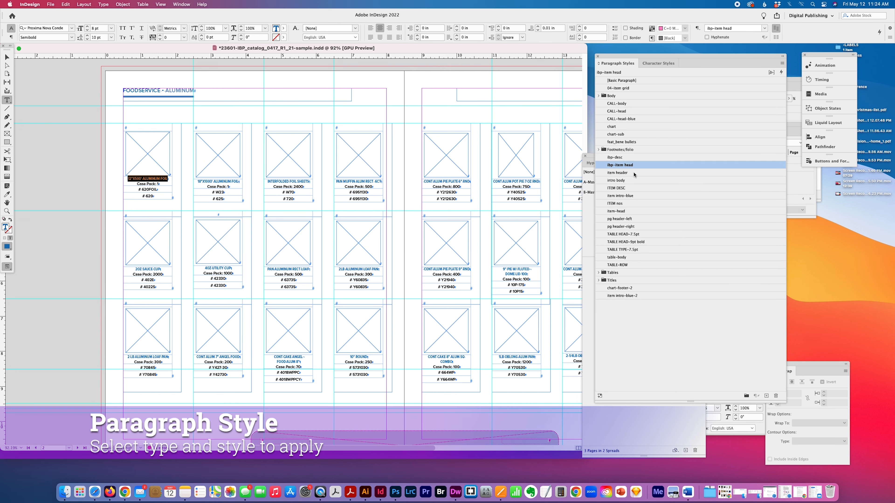
pyautogui.click(617, 173)
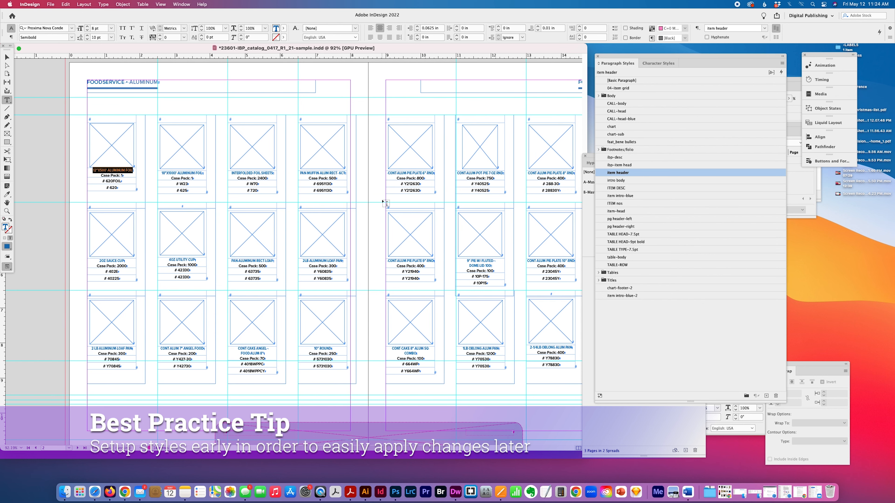
pyautogui.moveTo(526, 310)
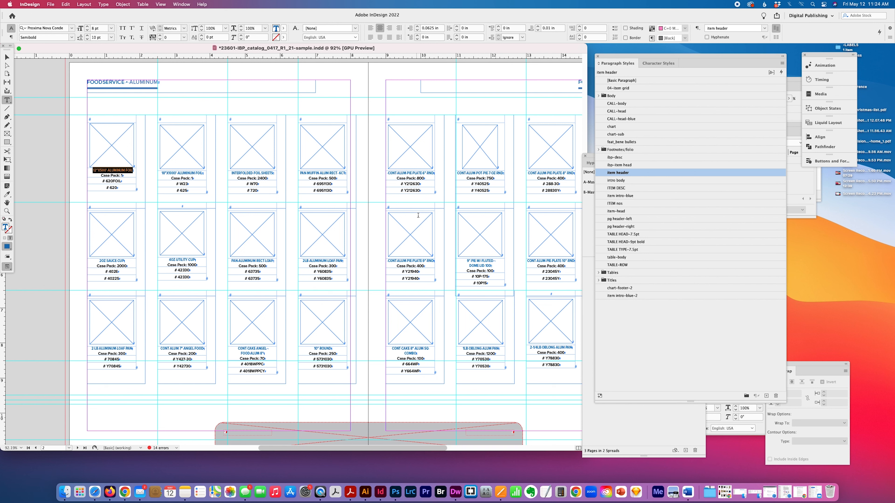
pyautogui.moveTo(535, 137)
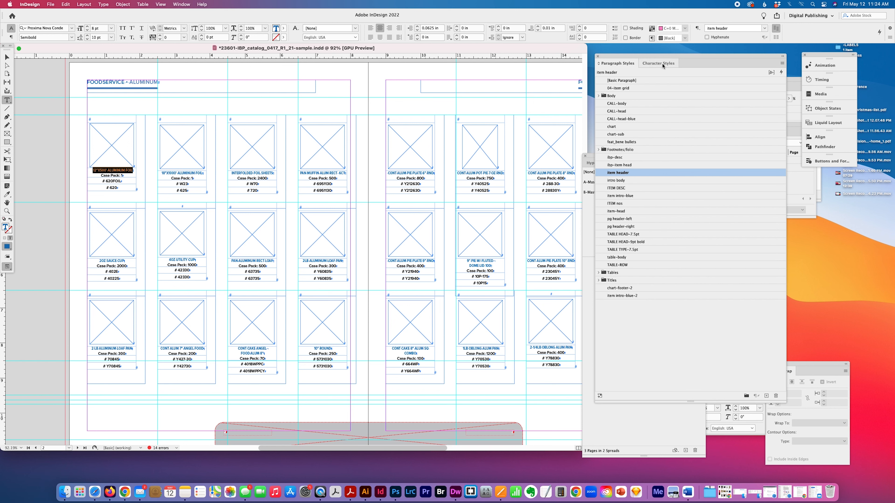
pyautogui.click(657, 63)
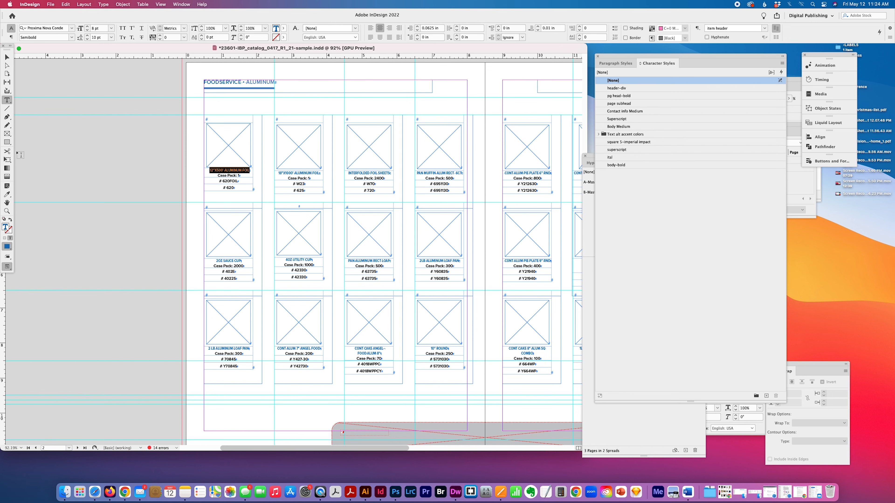
# Draw a narrow text frame of Lorem Ipsum placeholder text in the right page's empty column.
pyautogui.hscroll(3)
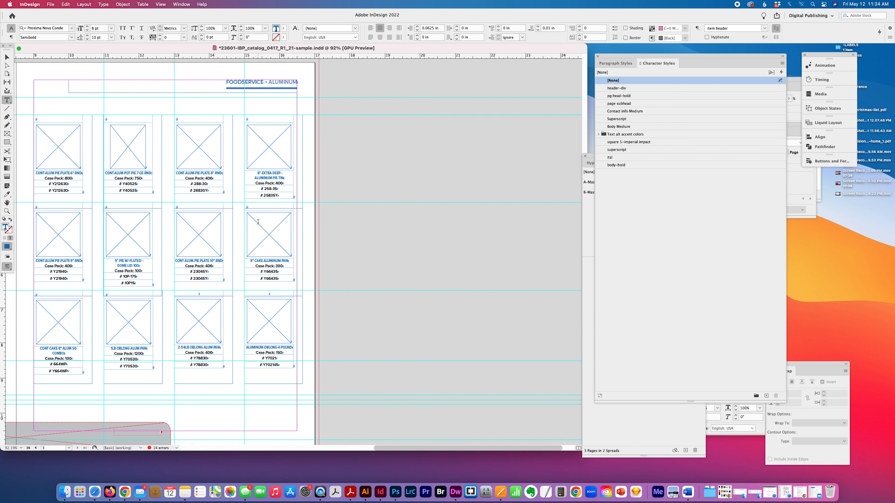
pyautogui.hscroll(-3)
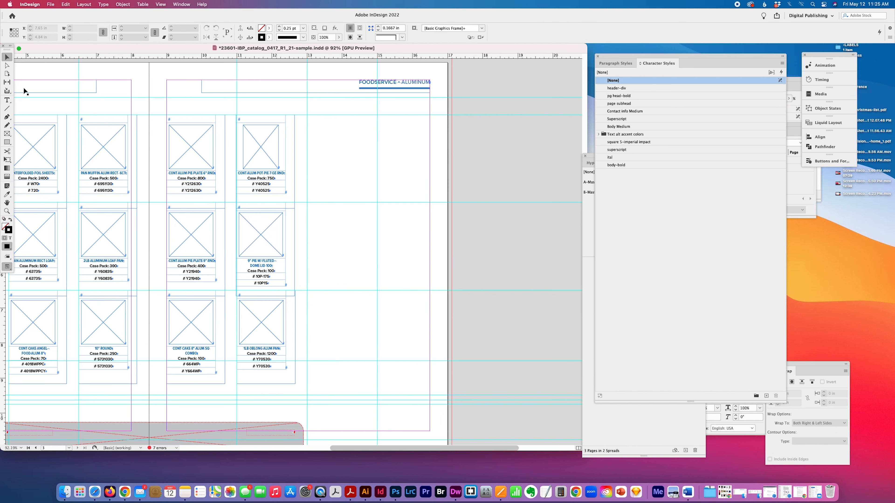
pyautogui.click(8, 100)
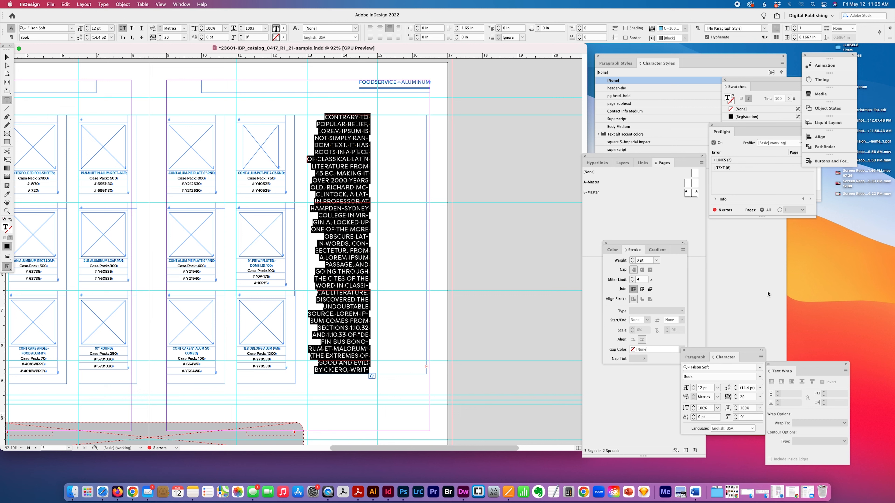
# Apply the 'item header' paragraph style to the placeholder text.
pyautogui.click(615, 63)
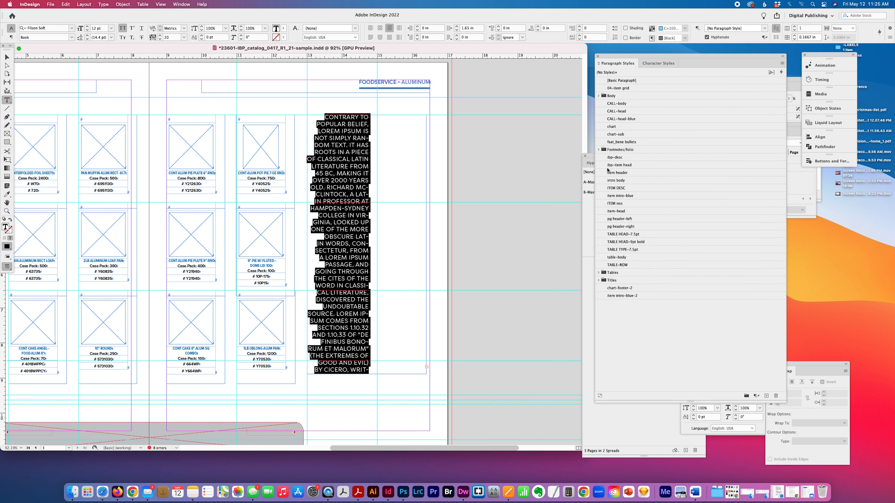
pyautogui.click(617, 172)
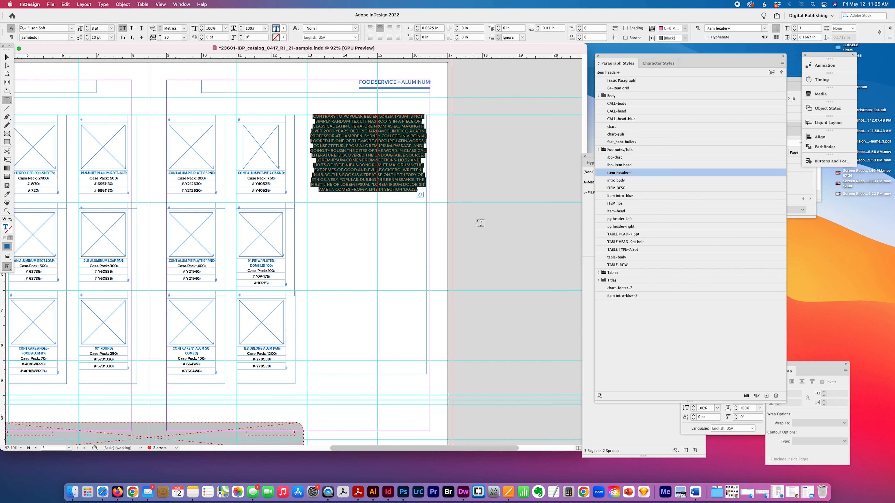
pyautogui.moveTo(382, 70)
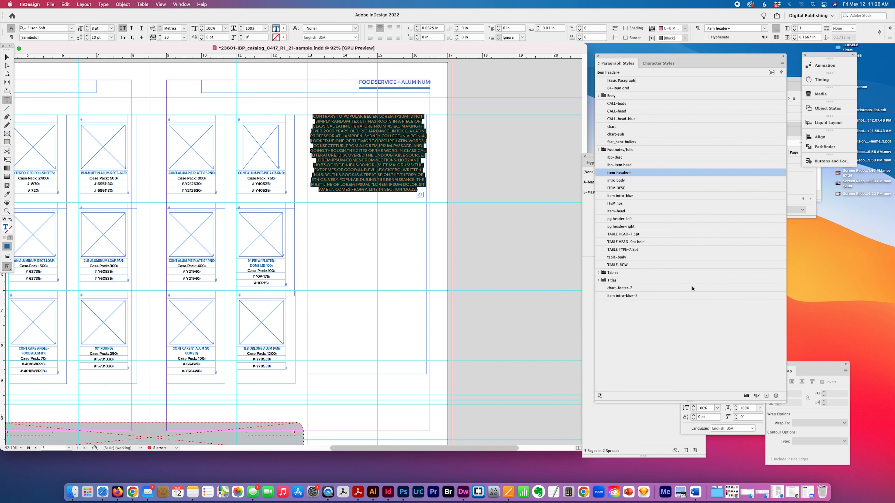
pyautogui.moveTo(756, 399)
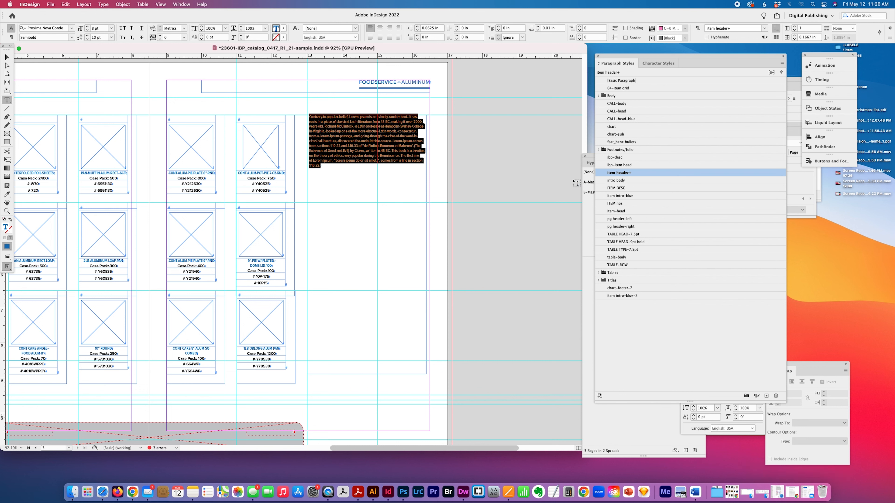
pyautogui.moveTo(792, 137)
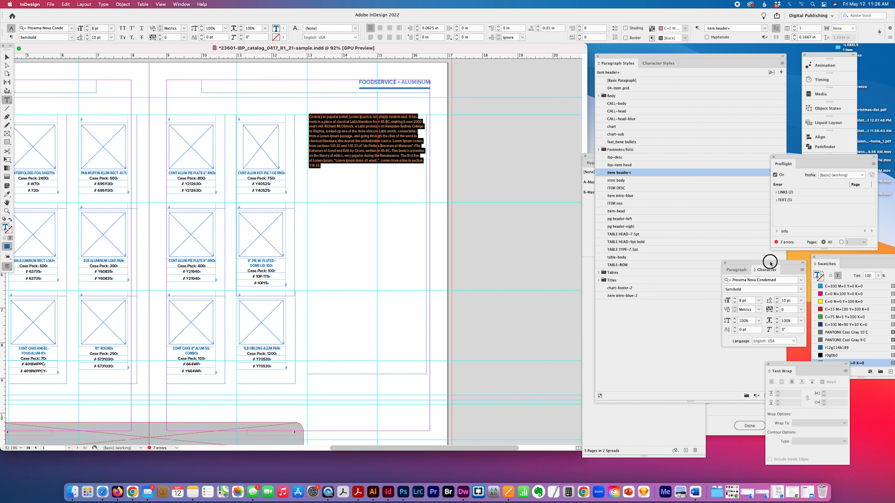
# Set the placeholder text to 10 pt size with 14 pt leading.
pyautogui.tripleClick(747, 300)
pyautogui.write('10')
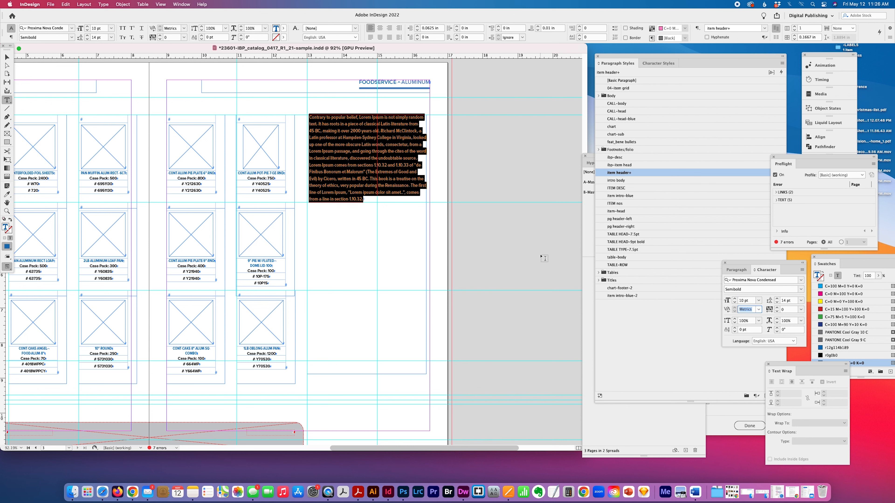
pyautogui.moveTo(785, 295)
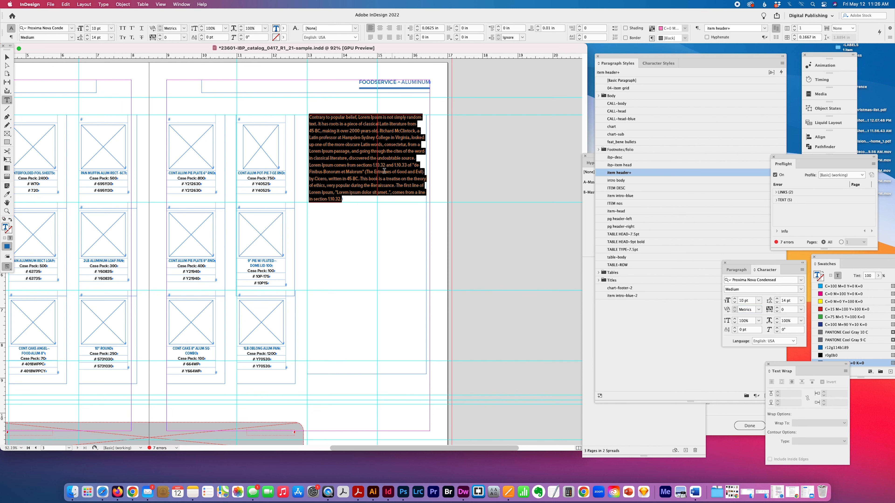
pyautogui.moveTo(482, 199)
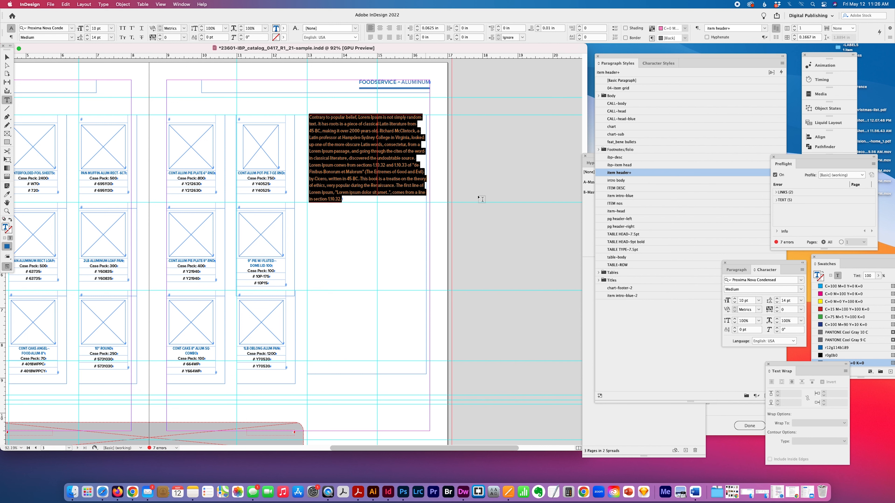
pyautogui.moveTo(758, 63)
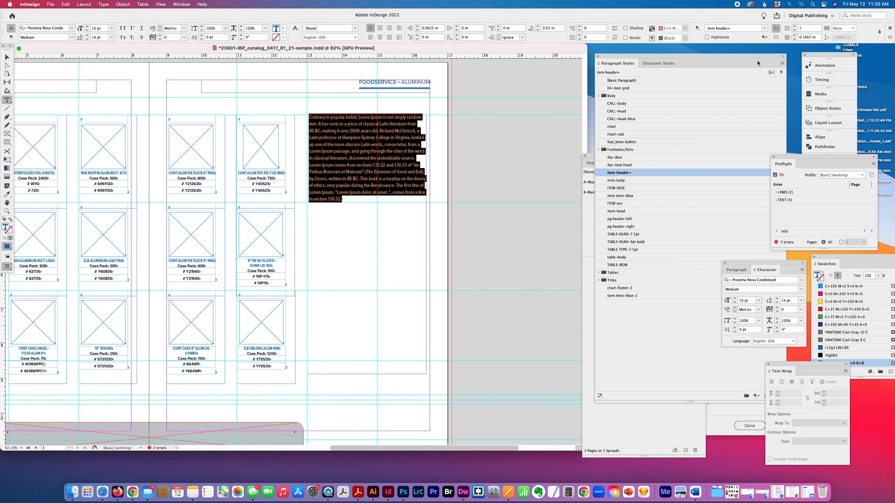
# Redefine the 'item header' style from the placeholder's Medium 10 pt formatting.
pyautogui.click(782, 63)
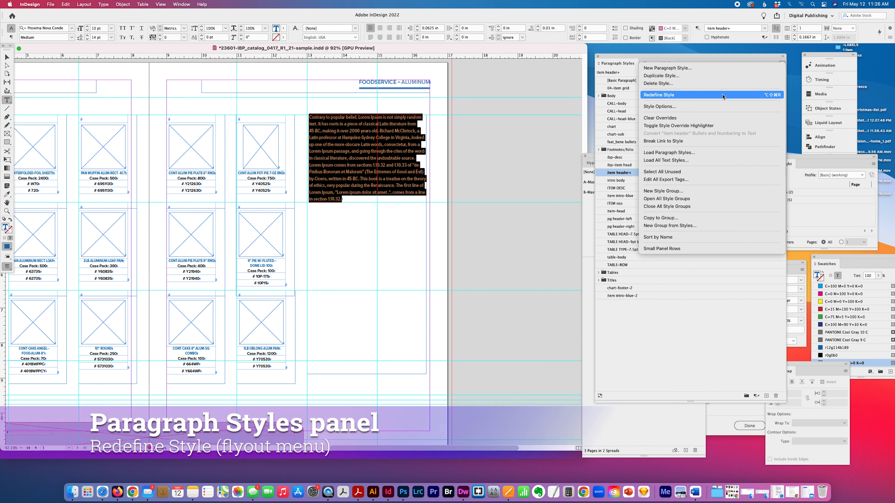
pyautogui.click(658, 95)
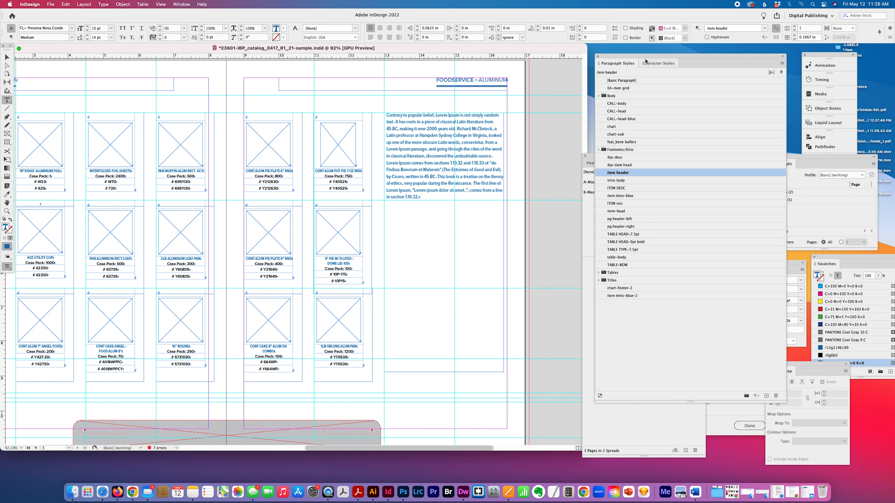
# Browse and cancel the New Character Style dialog, then select the words 'more obscure Latin words'.
pyautogui.click(779, 63)
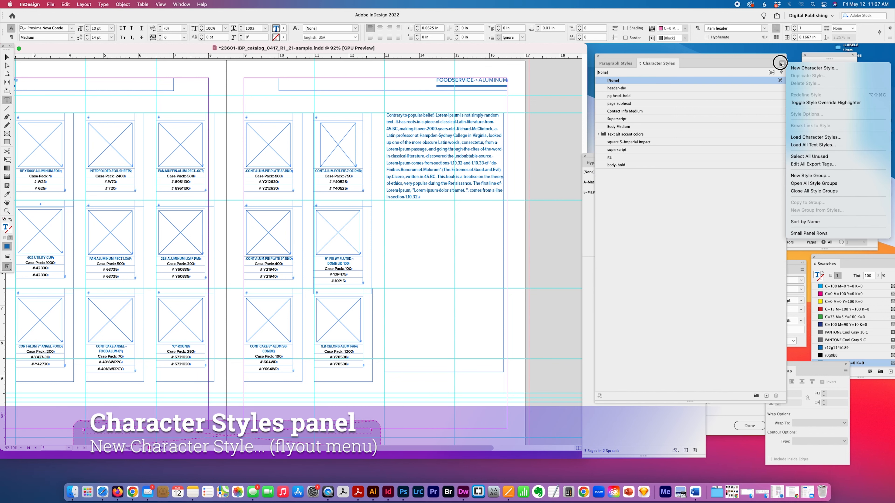
pyautogui.click(813, 68)
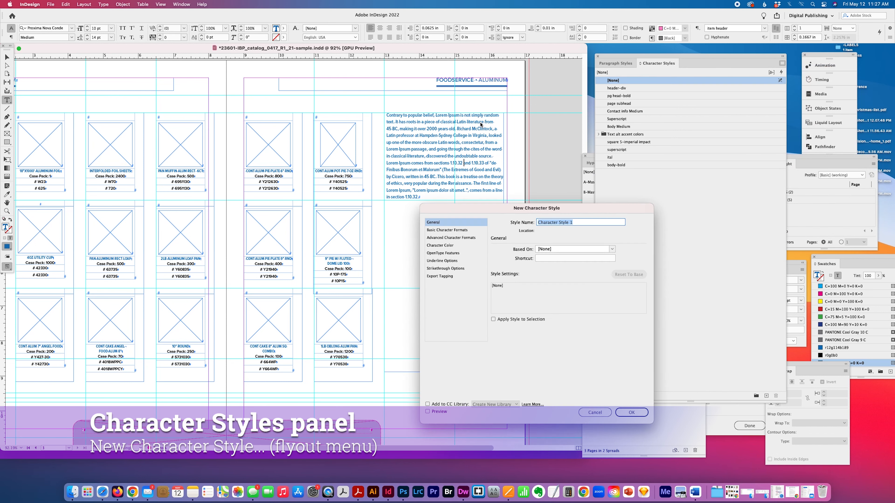
pyautogui.moveTo(438, 235)
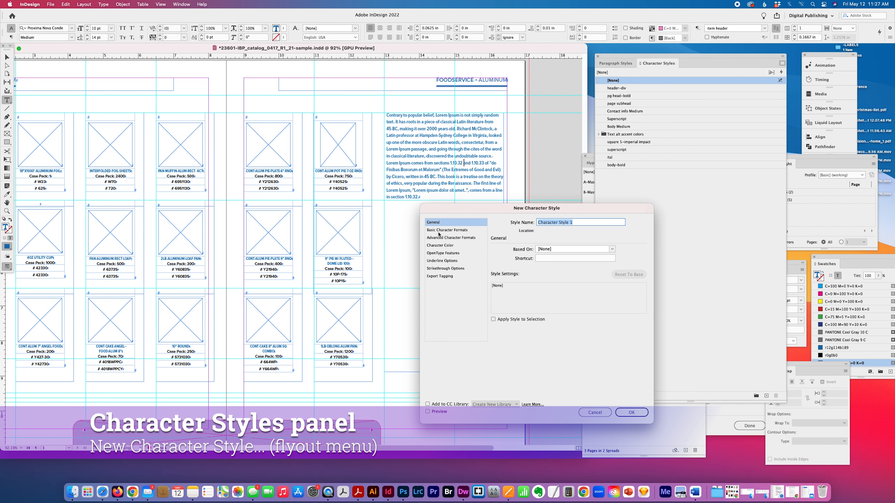
pyautogui.click(447, 230)
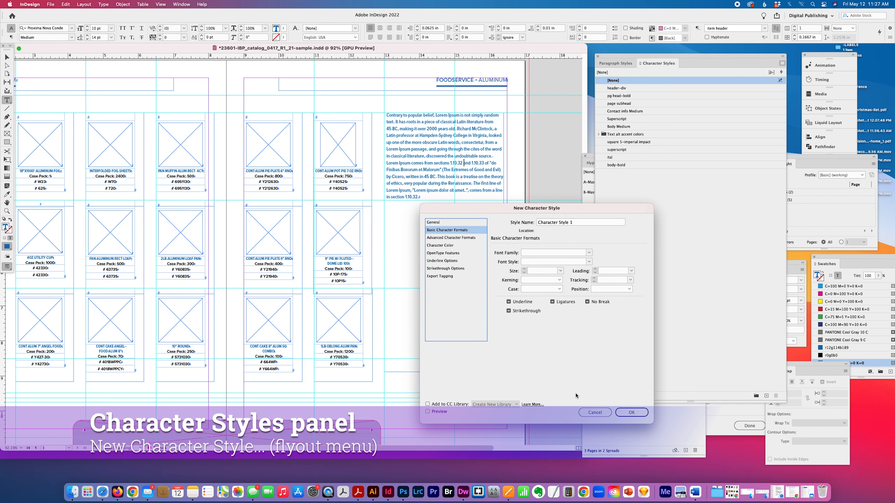
pyautogui.click(593, 412)
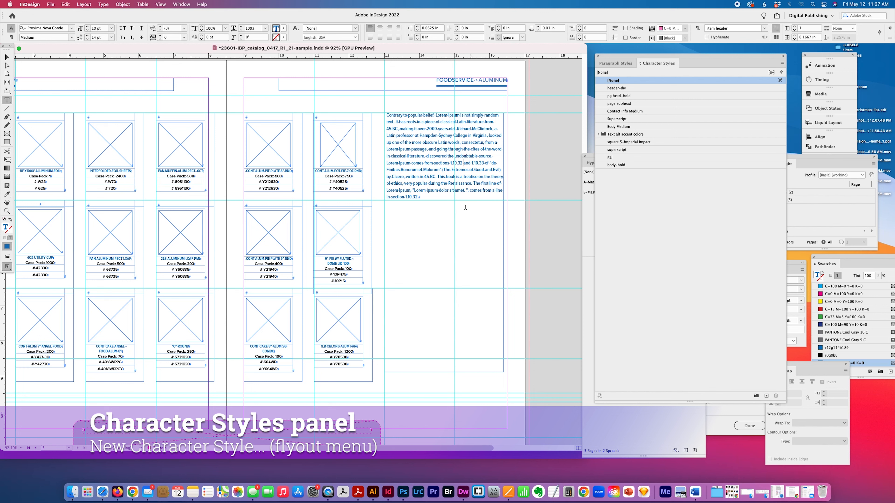
pyautogui.doubleClick(442, 143)
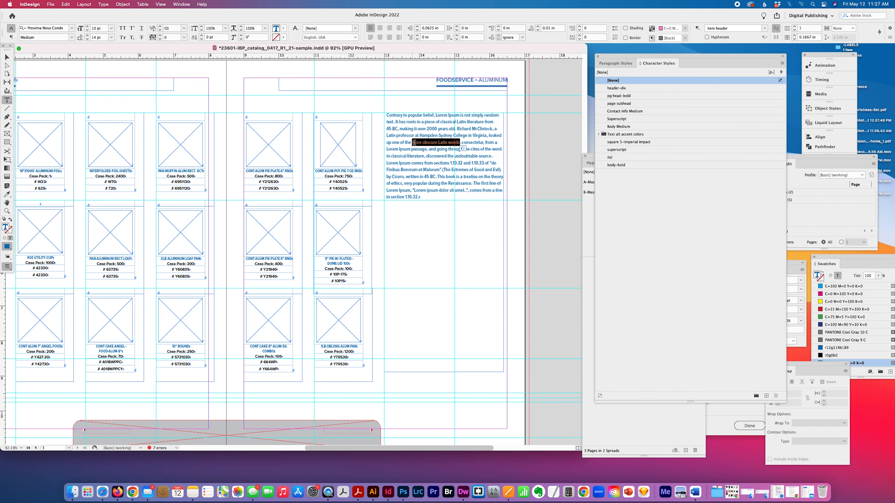
# Start a new character style named item-header-bold from the selected words.
pyautogui.click(782, 63)
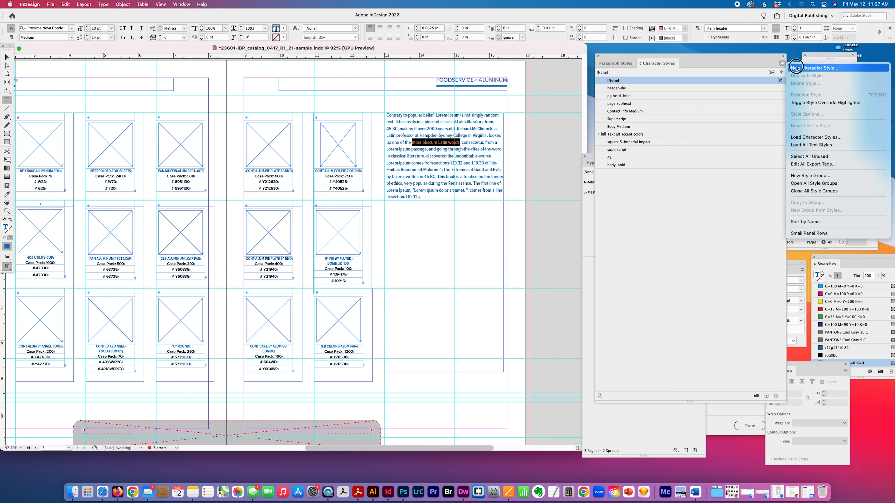
pyautogui.click(817, 67)
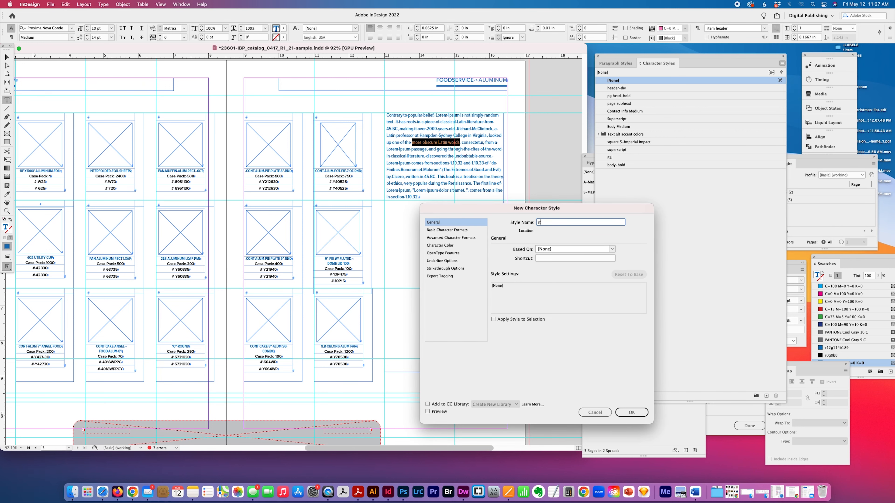
pyautogui.write('item')
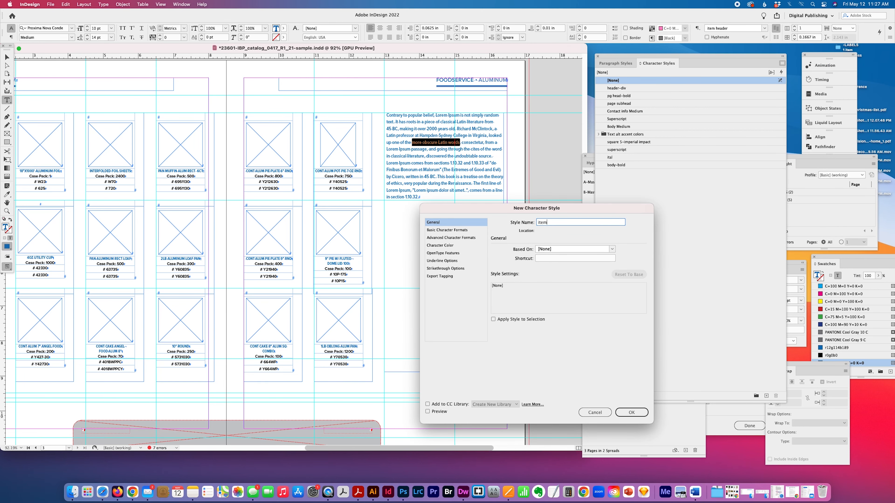
pyautogui.write('-header-bold')
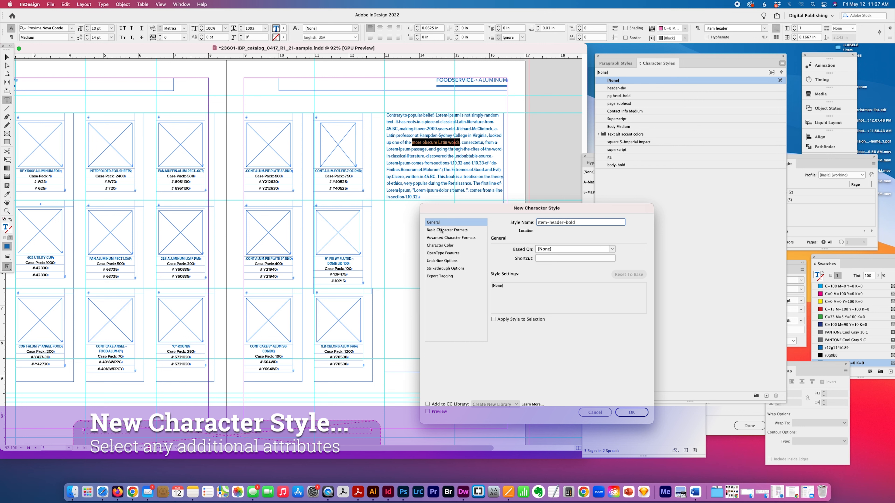
# Set its Basic Character Formats to Proxima Nova Condensed, Semibold, 14 pt.
pyautogui.click(447, 230)
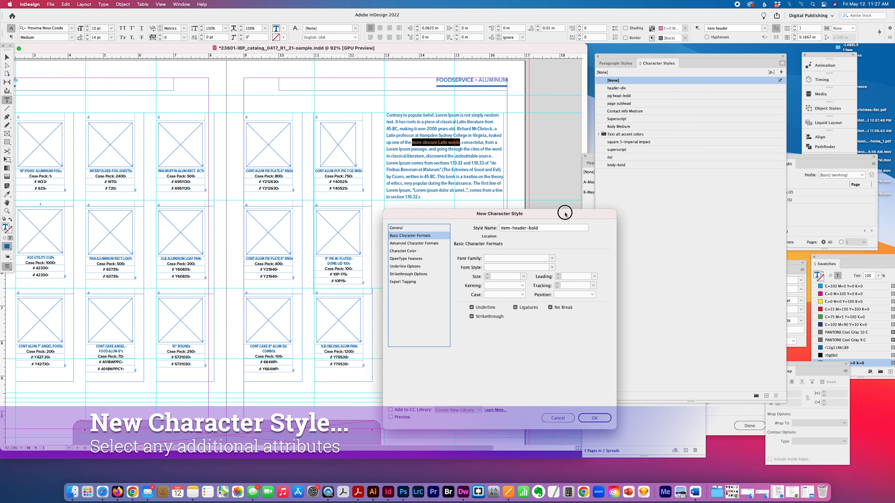
pyautogui.click(550, 267)
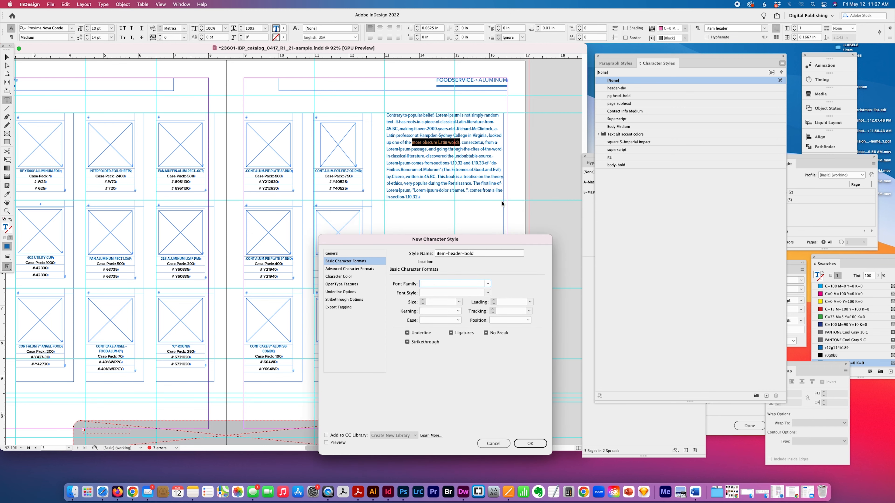
pyautogui.moveTo(375, 210)
pyautogui.write('Proxima Nova')
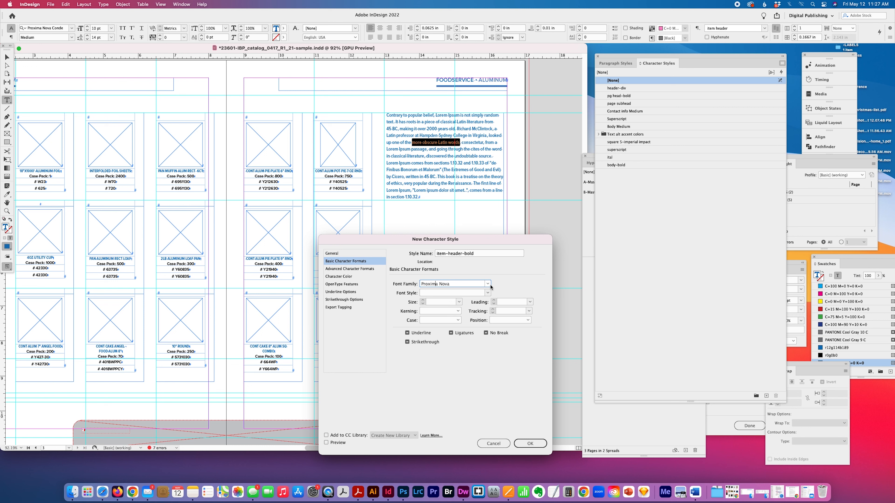
pyautogui.click(487, 284)
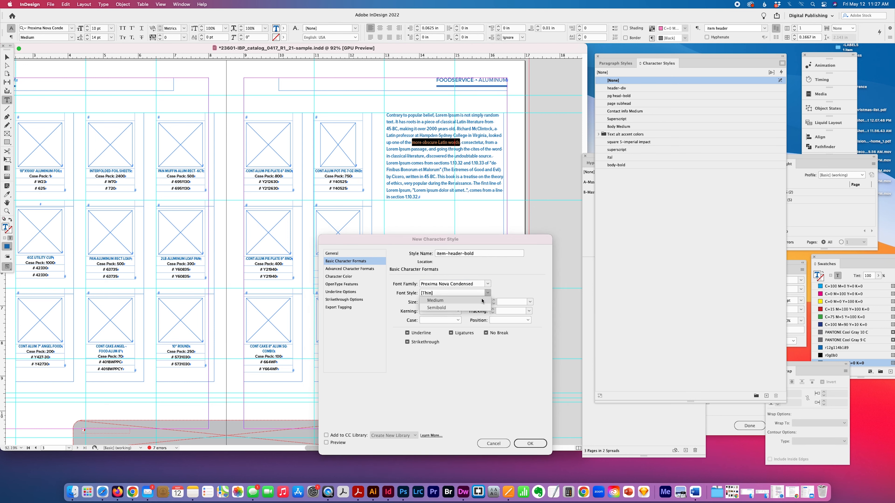
pyautogui.click(435, 307)
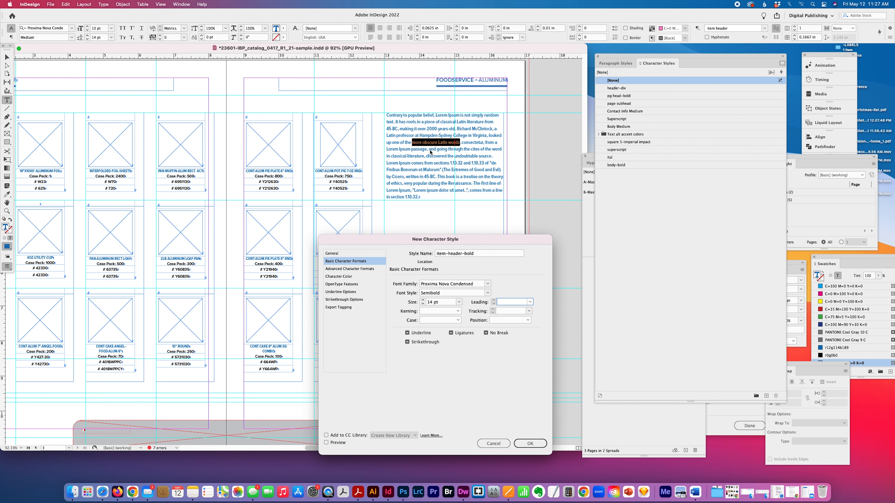
pyautogui.moveTo(331, 286)
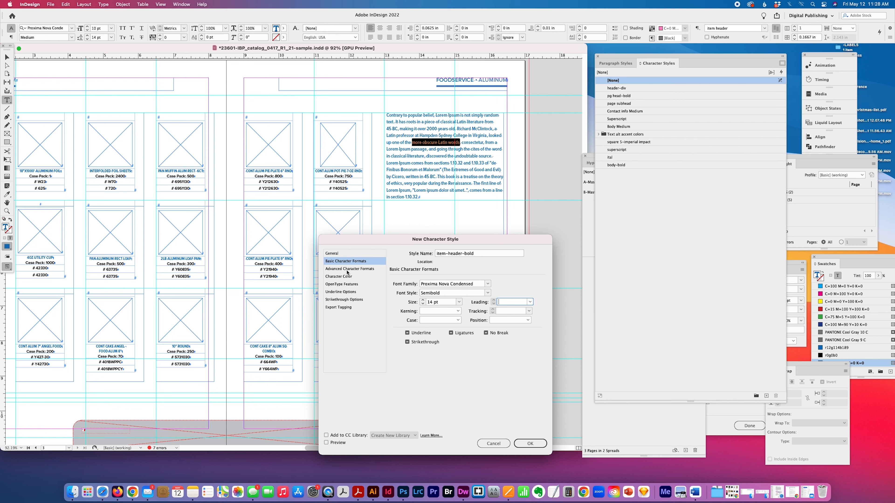
# Give item-header-bold the C=15 M=100 Y=100 K=0 red colour, review remaining sections and confirm.
pyautogui.click(338, 277)
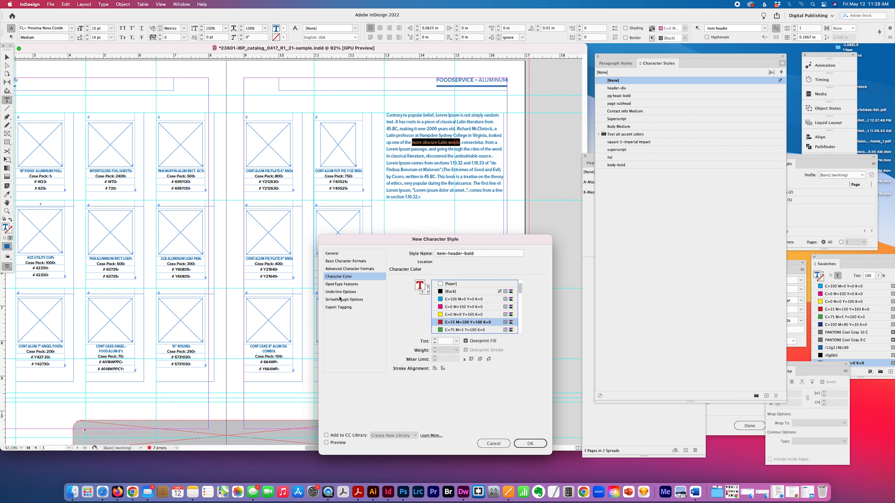
pyautogui.moveTo(371, 325)
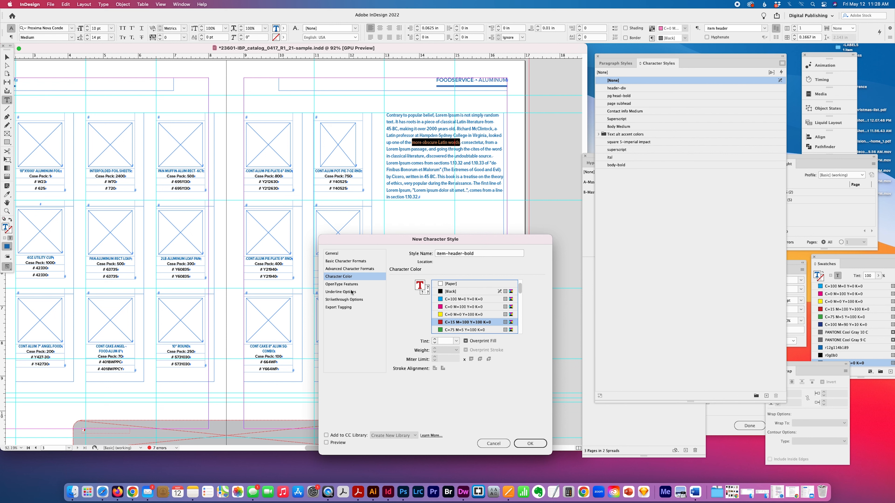
pyautogui.click(341, 291)
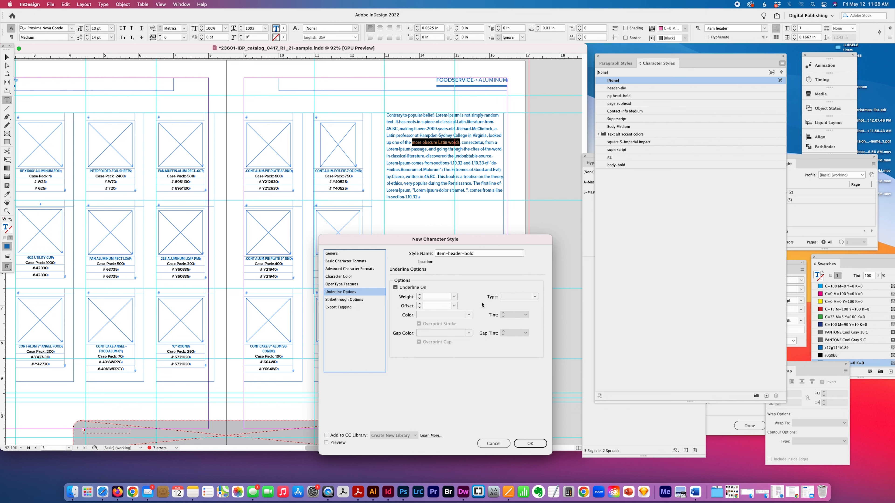
pyautogui.click(344, 300)
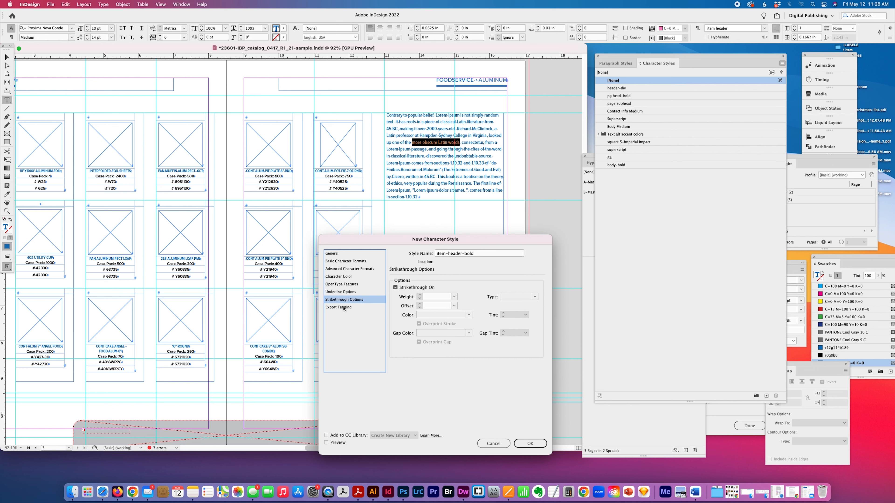
pyautogui.click(332, 253)
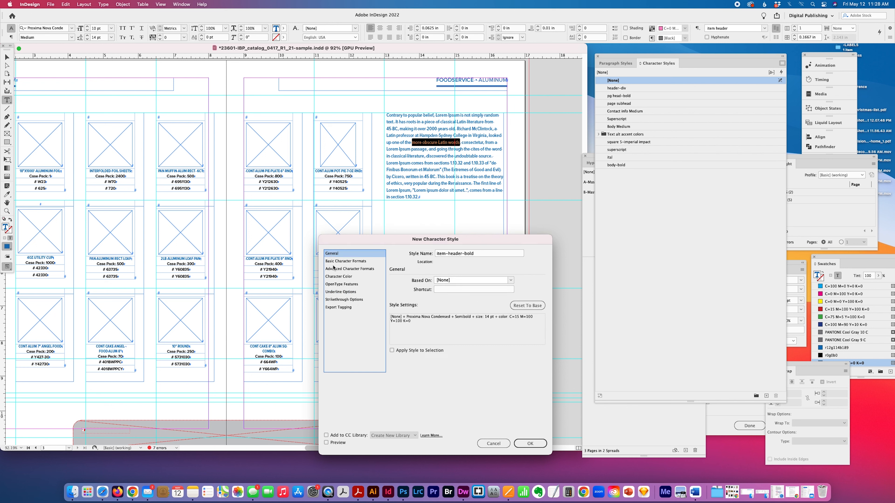
pyautogui.click(351, 268)
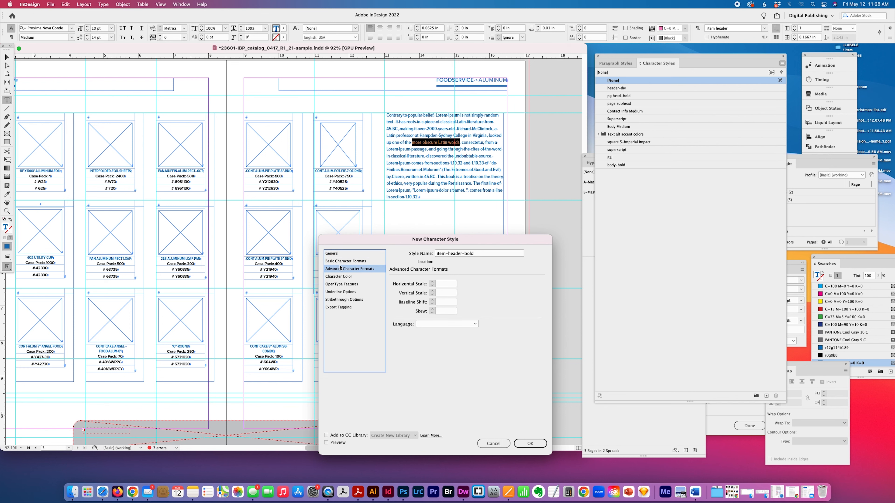
pyautogui.click(529, 443)
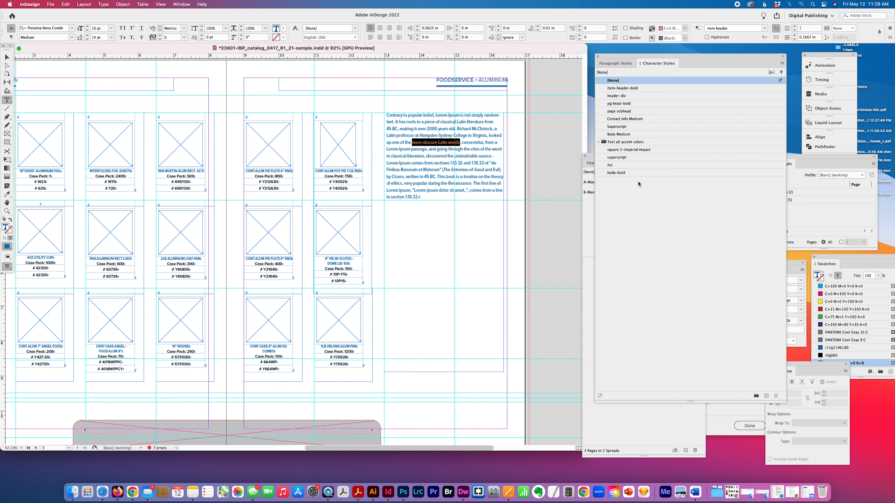
# Apply item-header-bold to 'more obscure Latin words' so they show red and semibold.
pyautogui.click(622, 88)
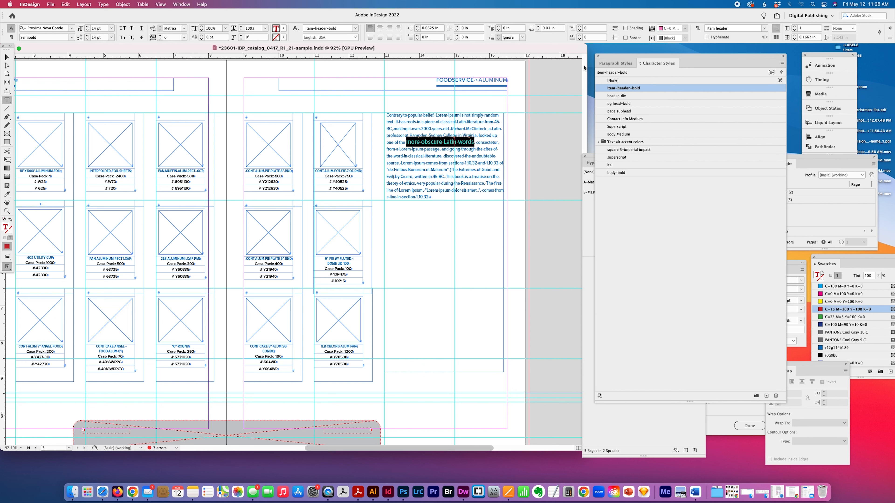
pyautogui.click(613, 80)
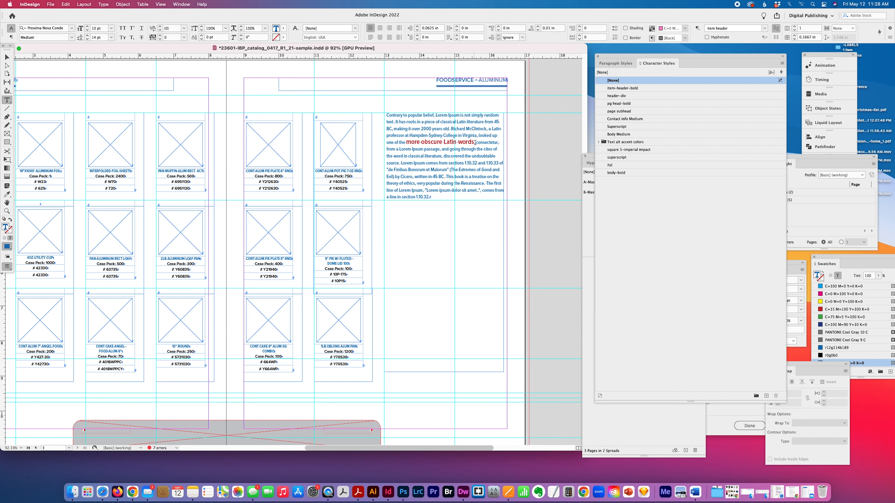
pyautogui.click(623, 88)
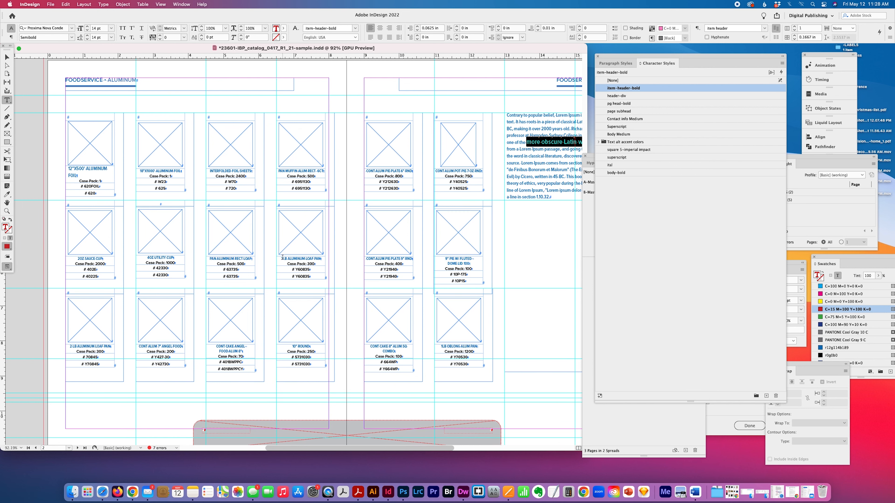
pyautogui.moveTo(788, 406)
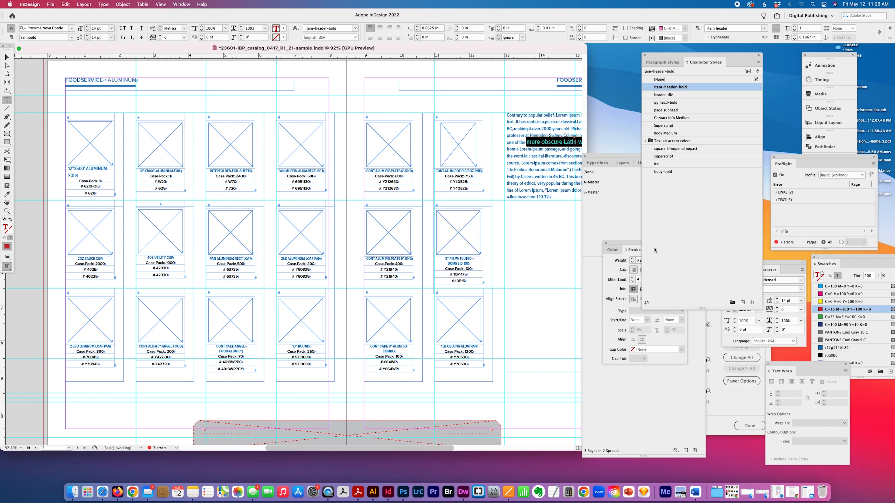
pyautogui.moveTo(654, 250)
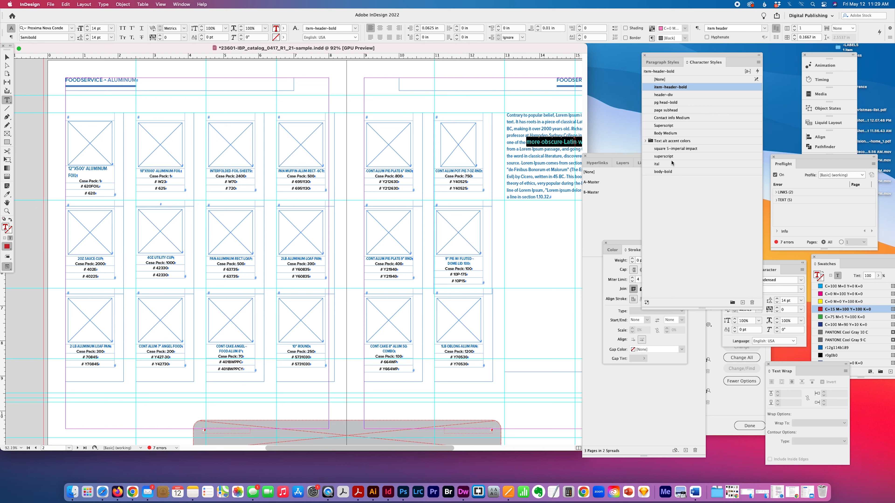
pyautogui.moveTo(753, 88)
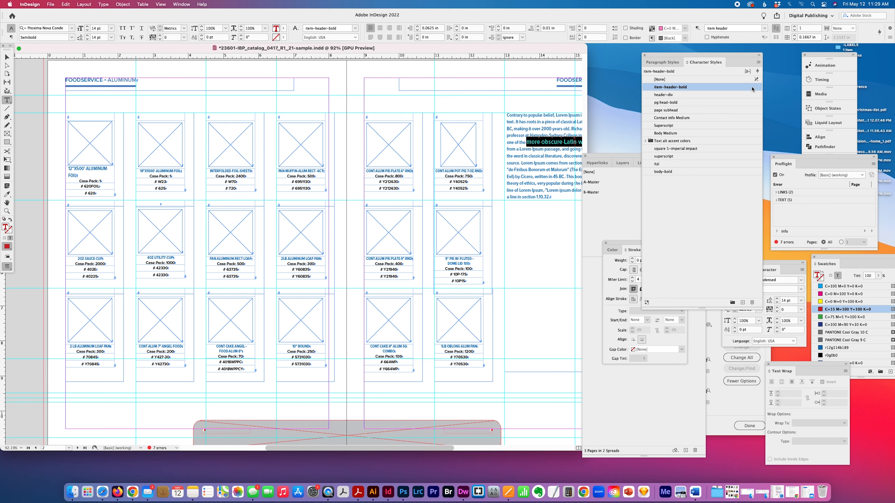
# Sort the Character Styles and Paragraph Styles lists by name via their flyout menus.
pyautogui.click(759, 62)
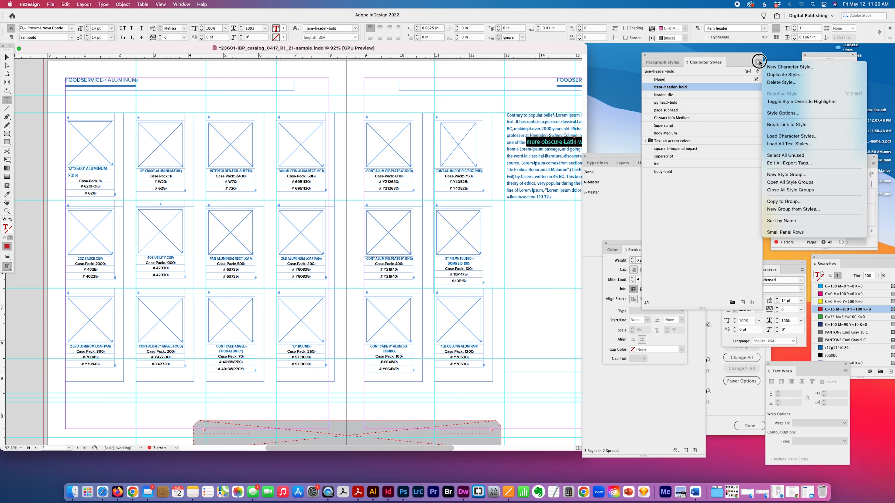
pyautogui.moveTo(728, 205)
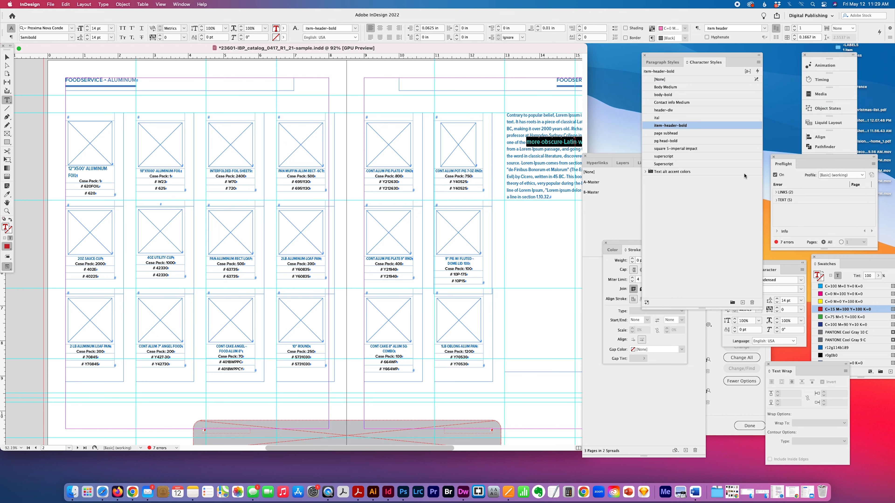
pyautogui.click(661, 61)
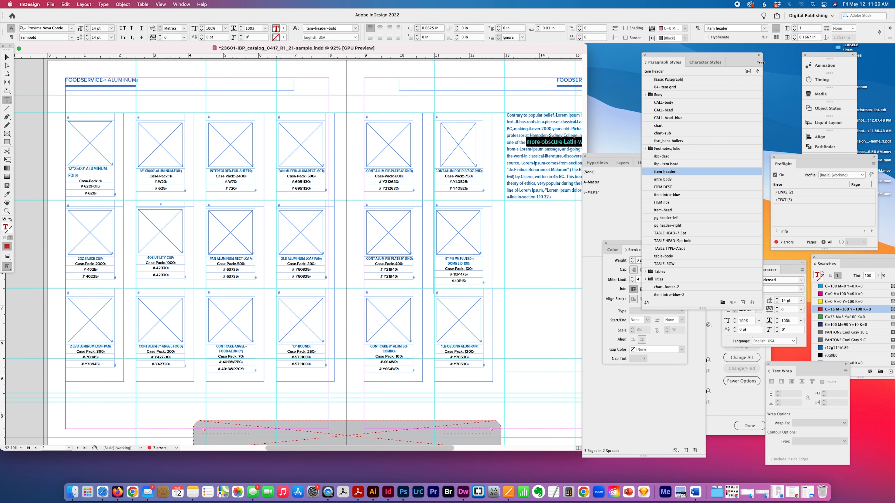
pyautogui.click(756, 66)
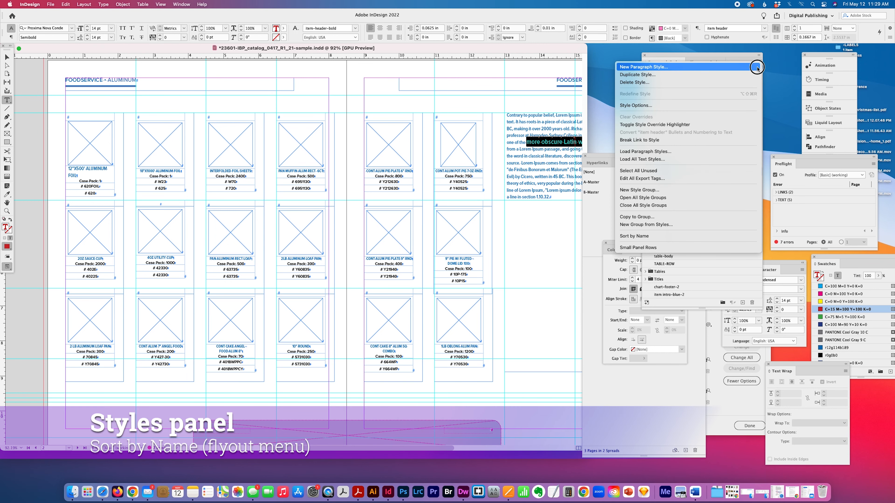
pyautogui.moveTo(671, 224)
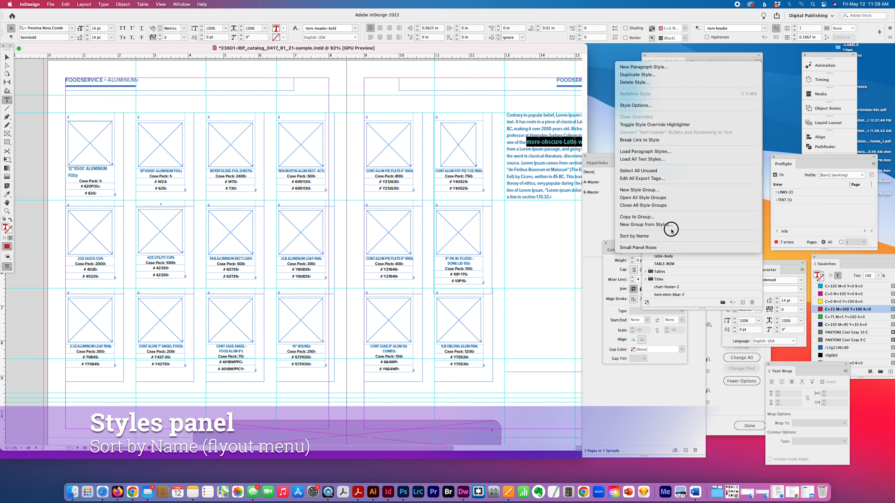
pyautogui.click(633, 235)
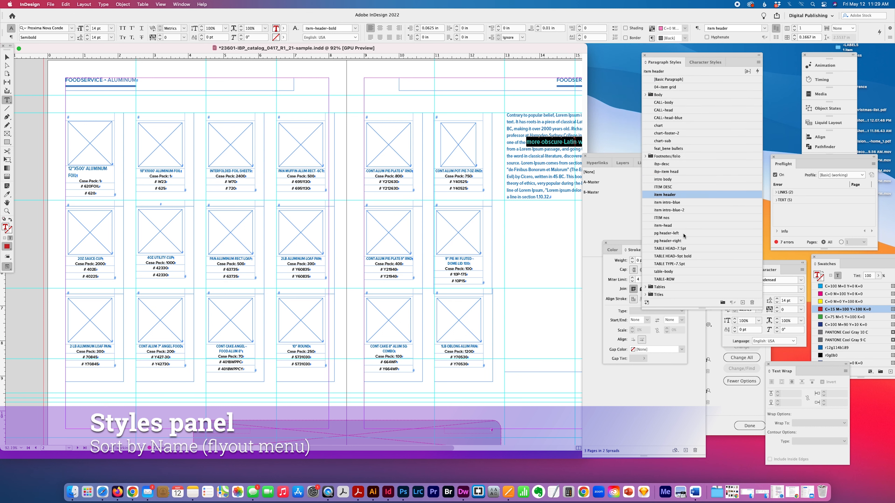